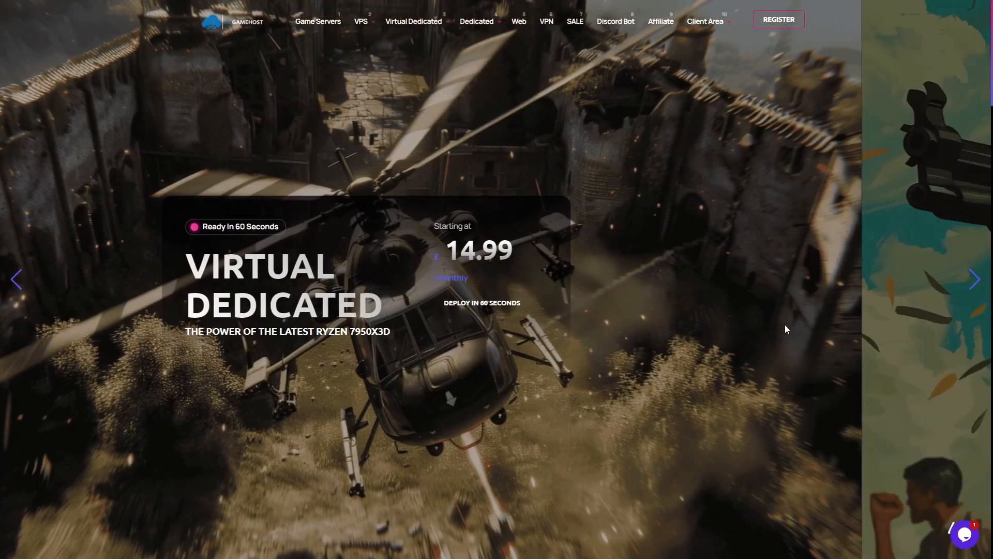
Reach the Counter Strike Source hosting page from the homepage's game servers grid
left_click(975, 279)
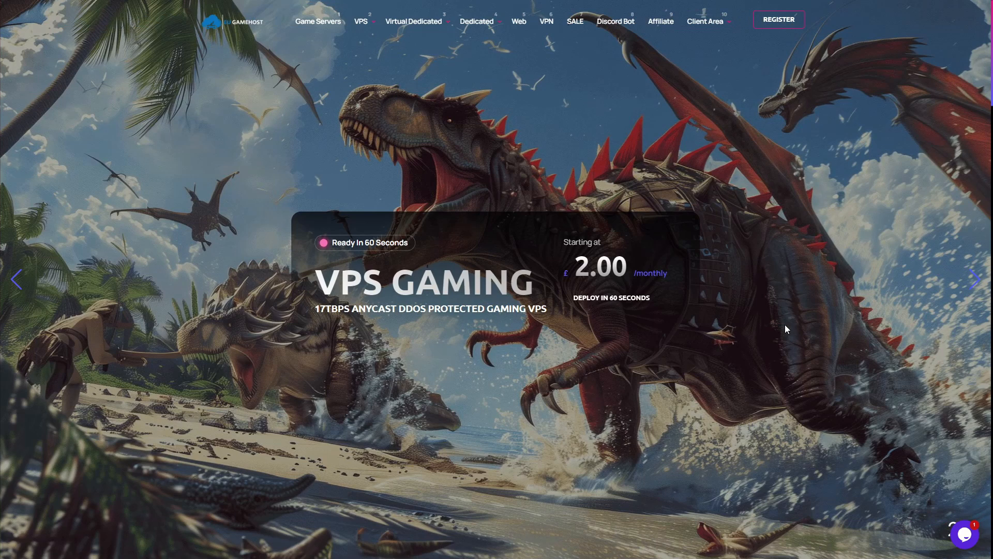
left_click(974, 278)
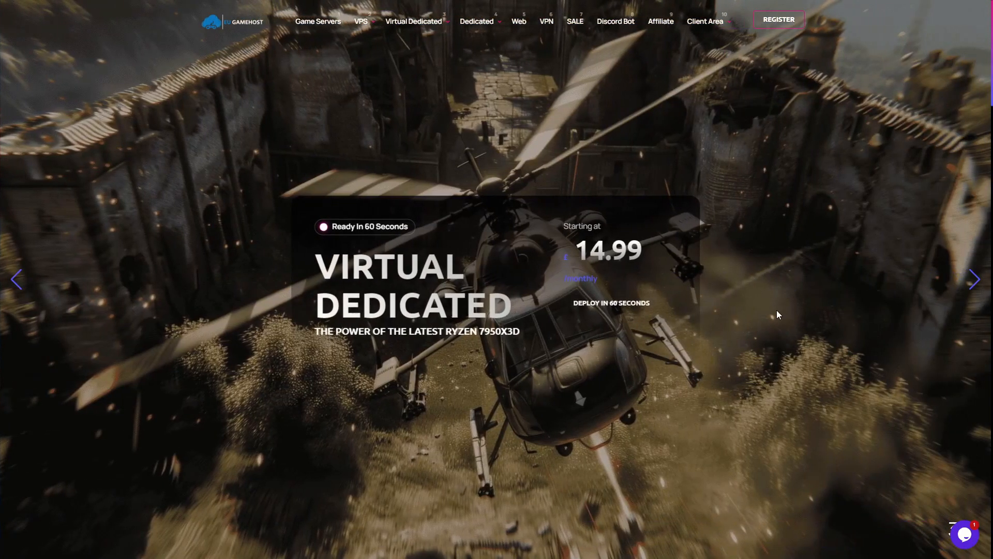
mouse_move(355, 163)
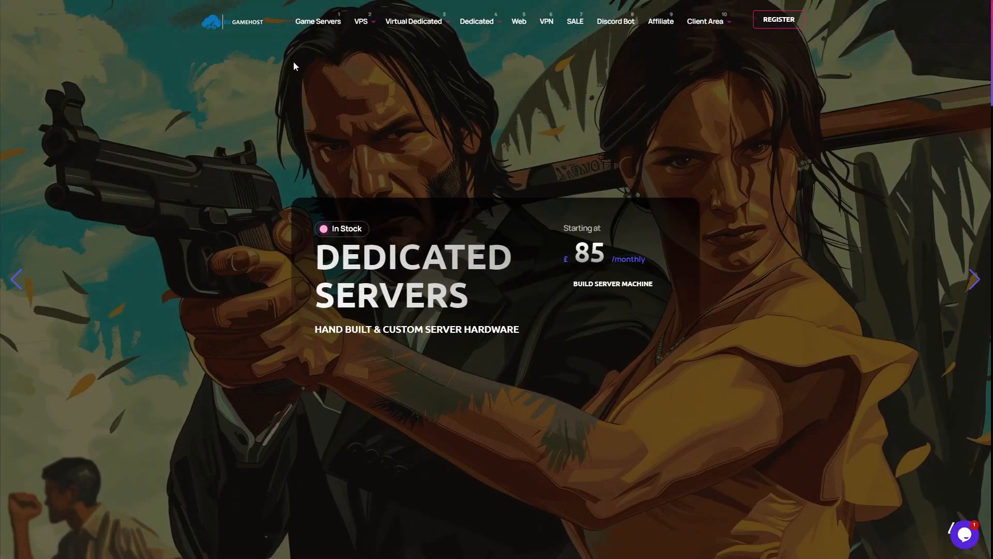
scroll("down", 3)
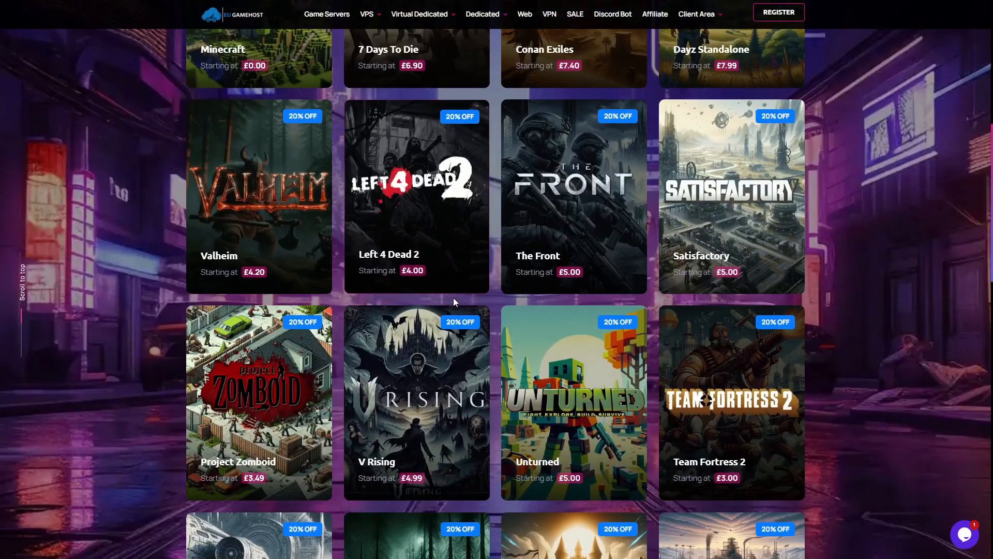
scroll("down", 3)
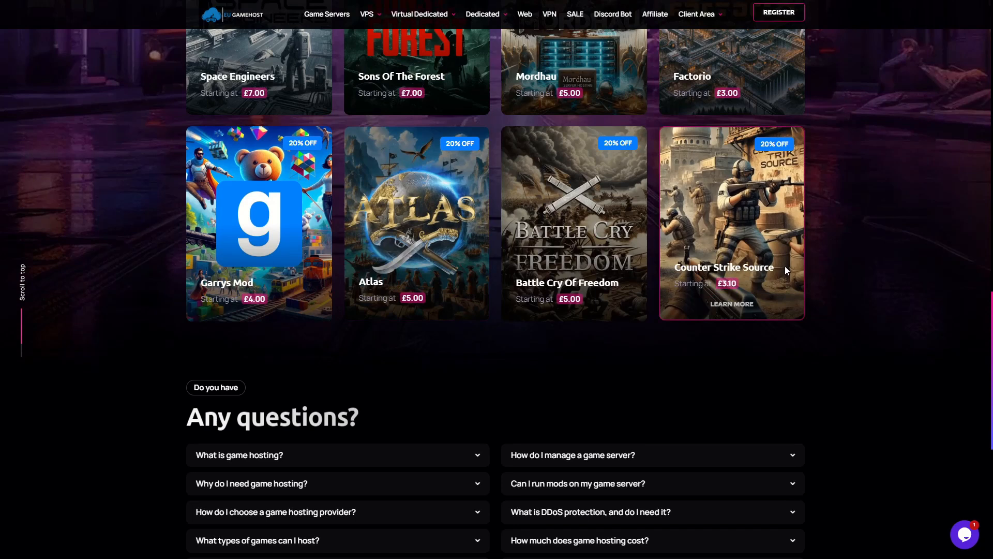
left_click(732, 303)
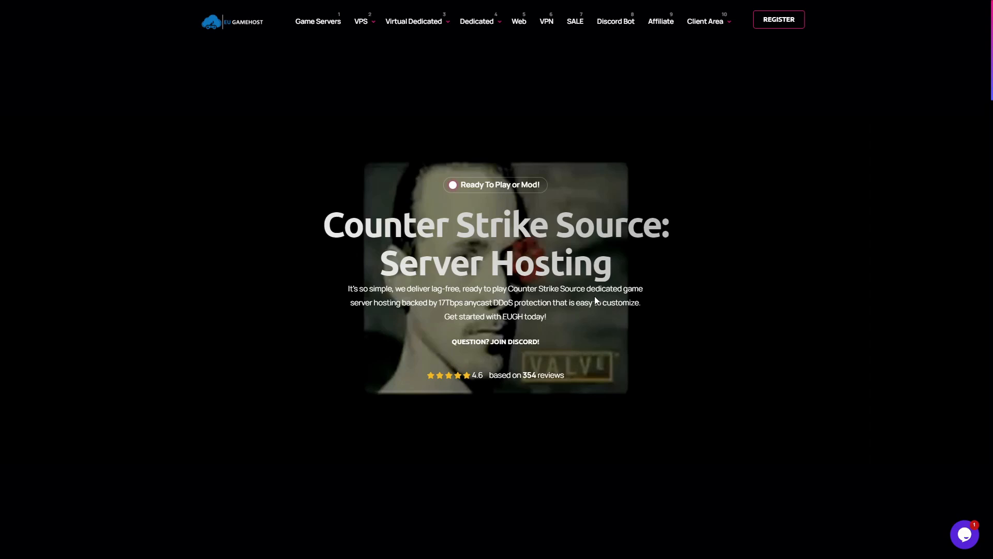
mouse_move(596, 315)
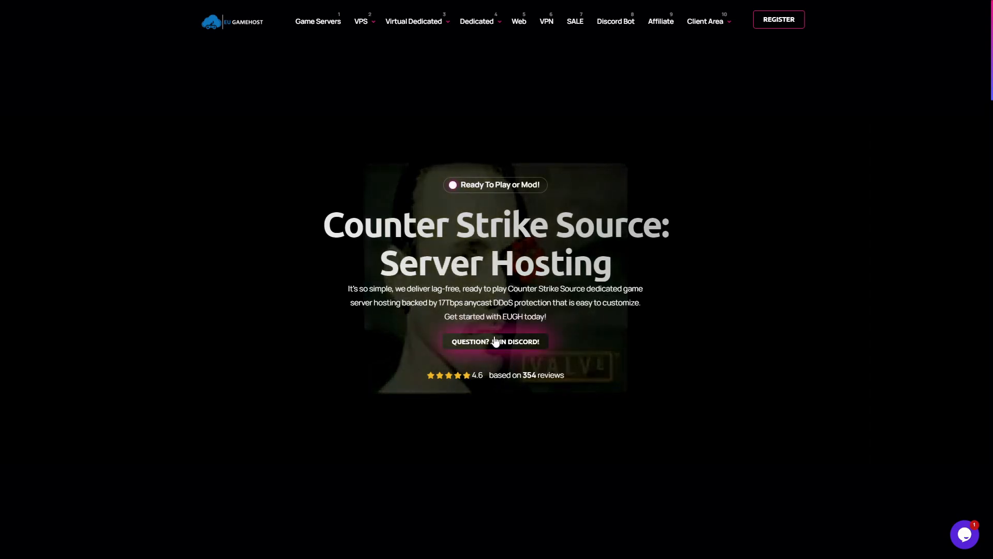
Bring the Classic Warfare, Tactical Ops and Elite Strike pricing cards into view, highlighting Elite Strike's 15% annual discount note
scroll("down", 3)
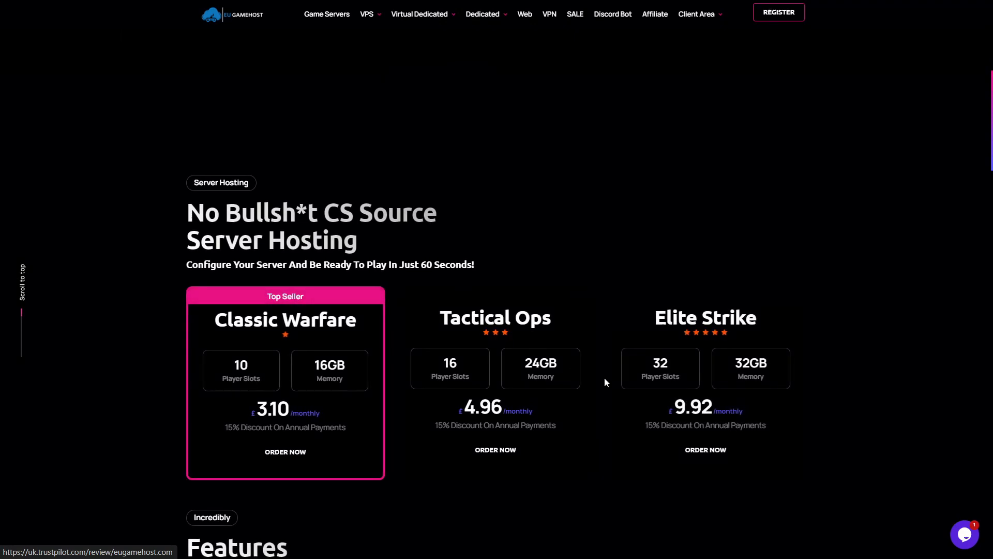
mouse_move(705, 412)
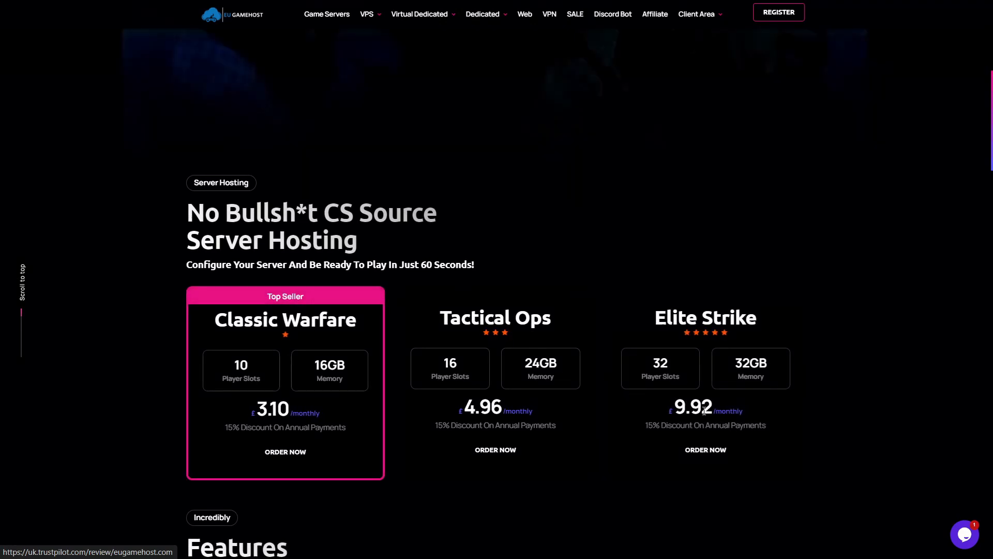
double_click(692, 409)
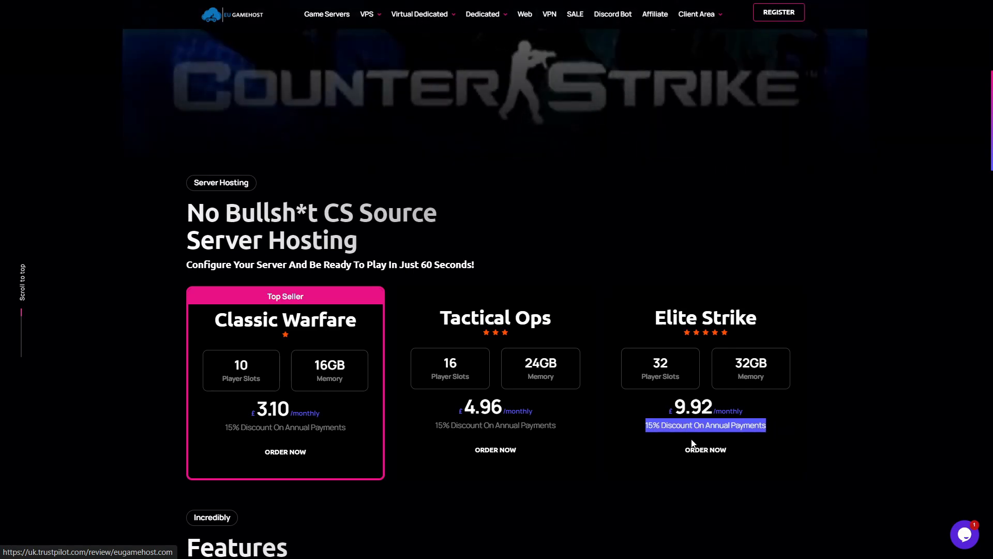
mouse_move(187, 411)
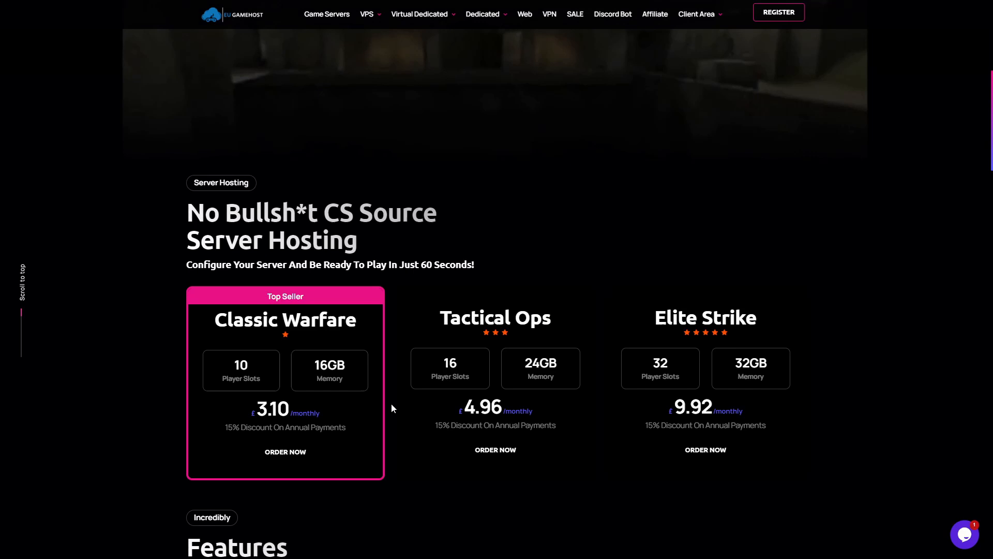
mouse_move(515, 408)
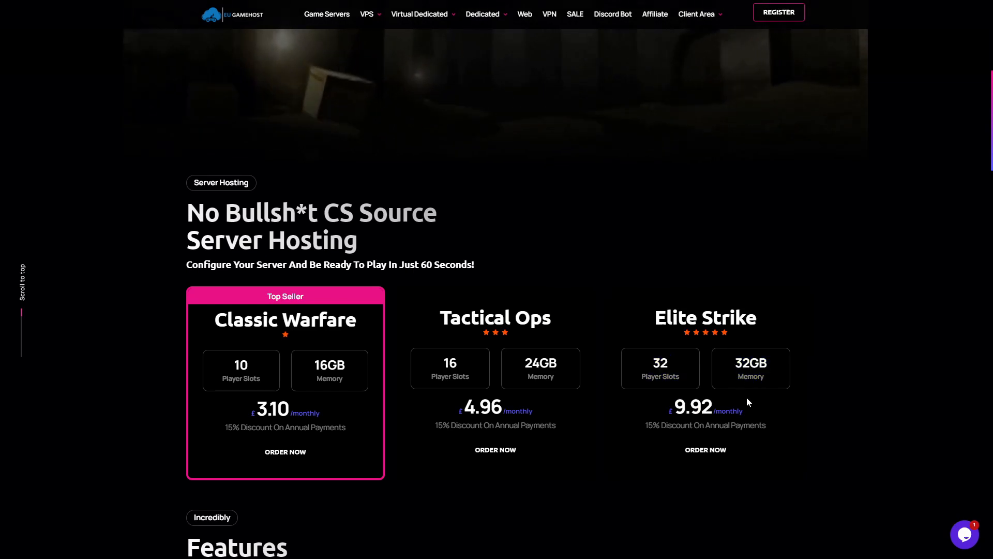
mouse_move(459, 372)
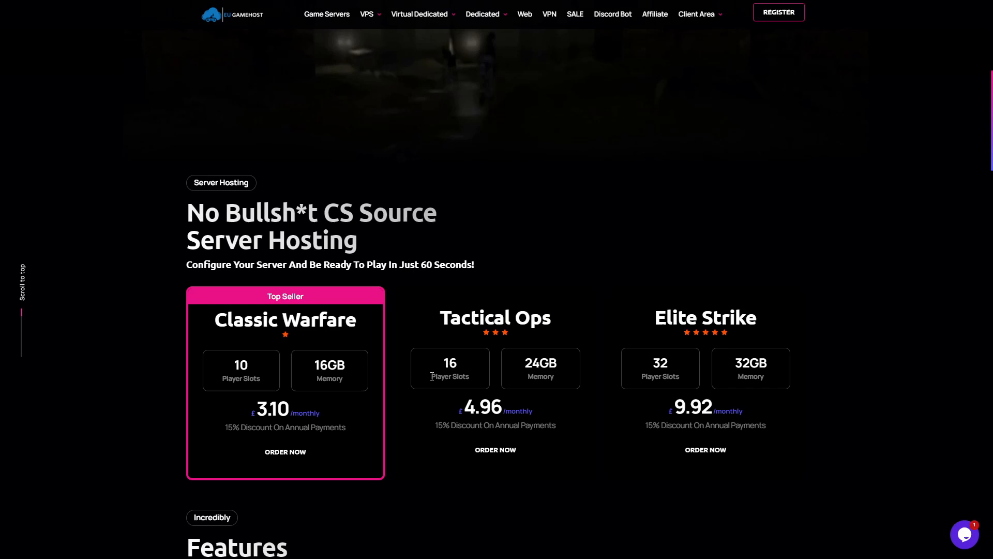
Read the Features, Global Caching and What is Counter Strike Source sections until the 15% coupon popup appears
scroll("down", 3)
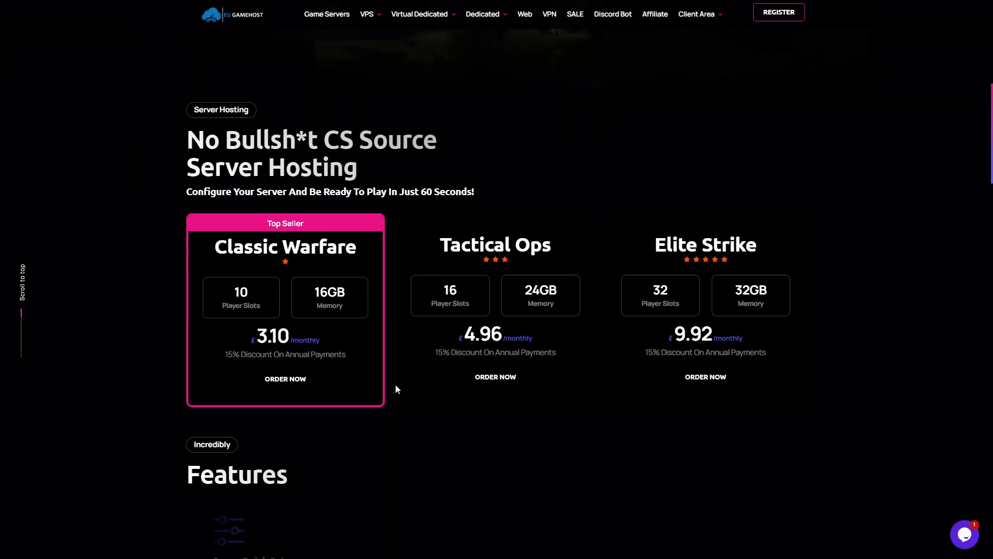
scroll("down", 3)
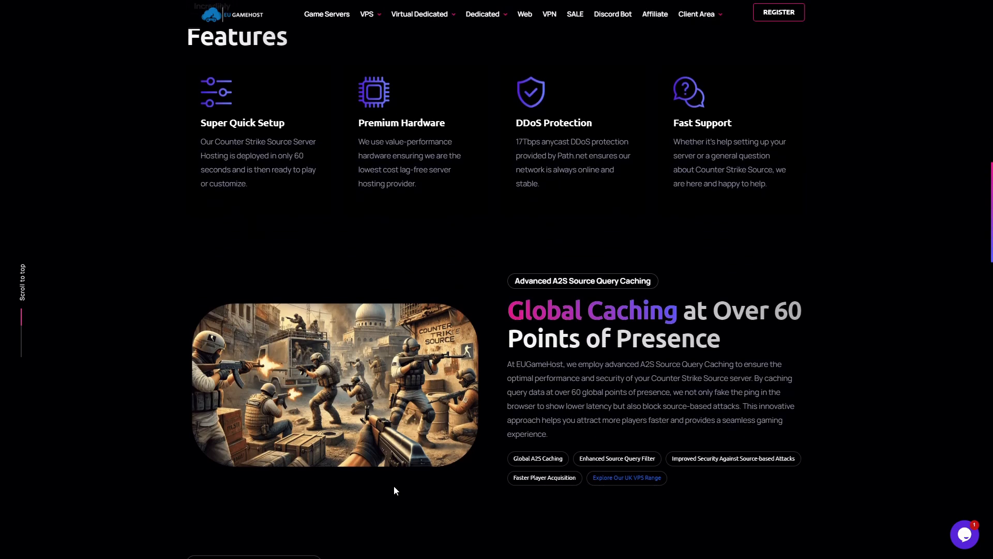
scroll("down", 3)
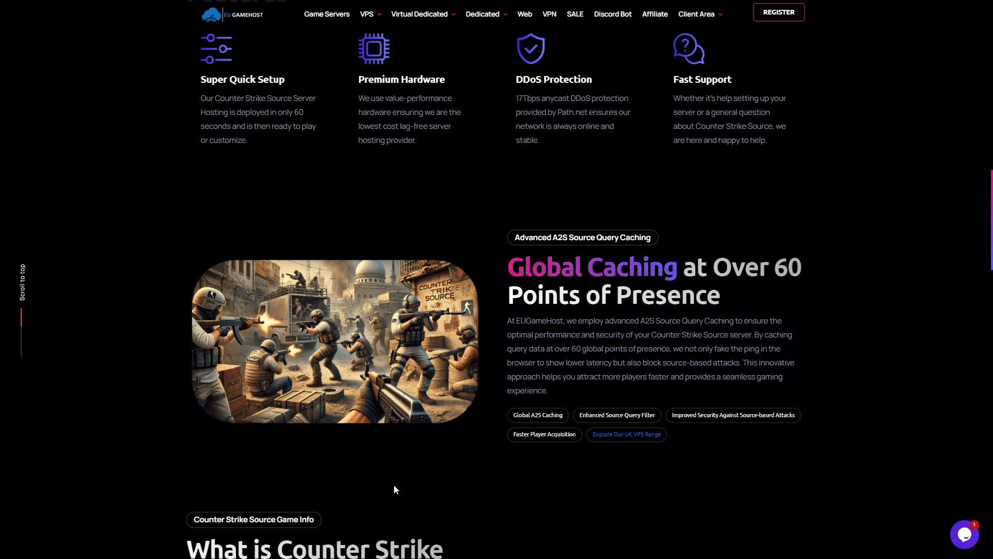
scroll("down", 3)
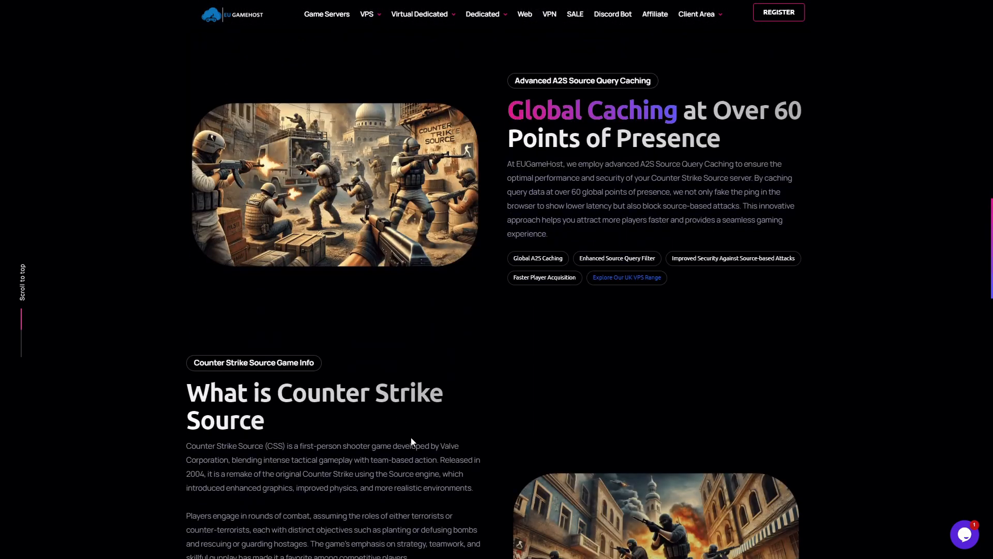
scroll("down", 3)
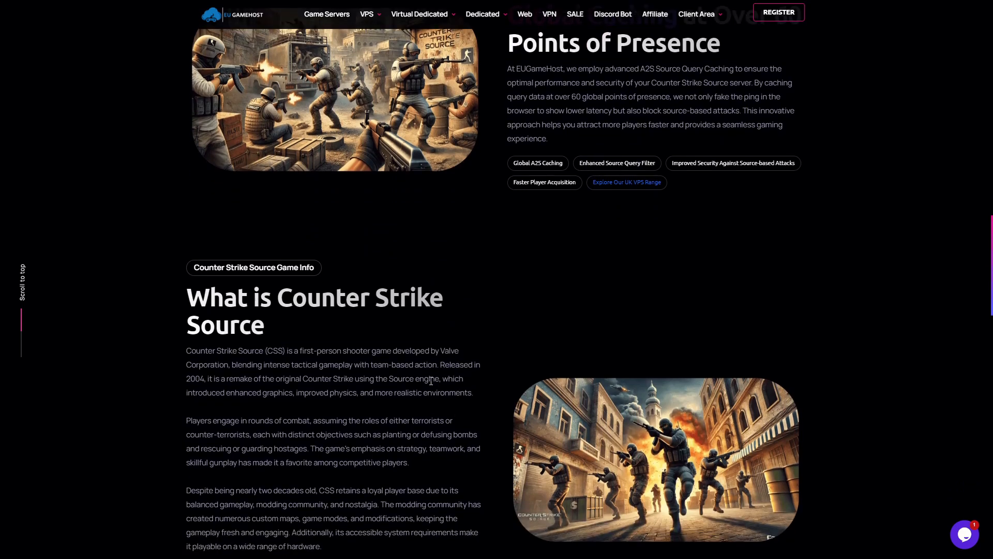
mouse_move(421, 393)
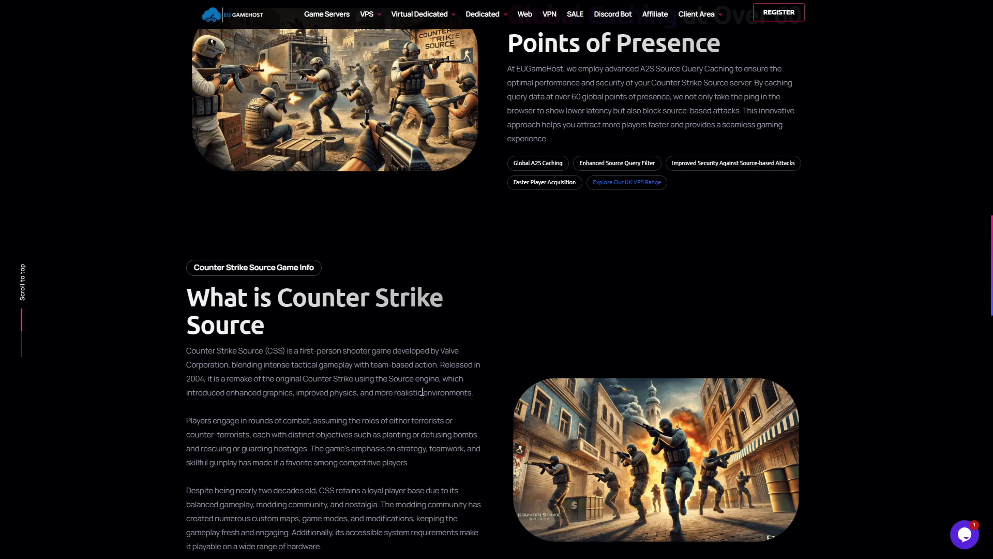
scroll("down", 3)
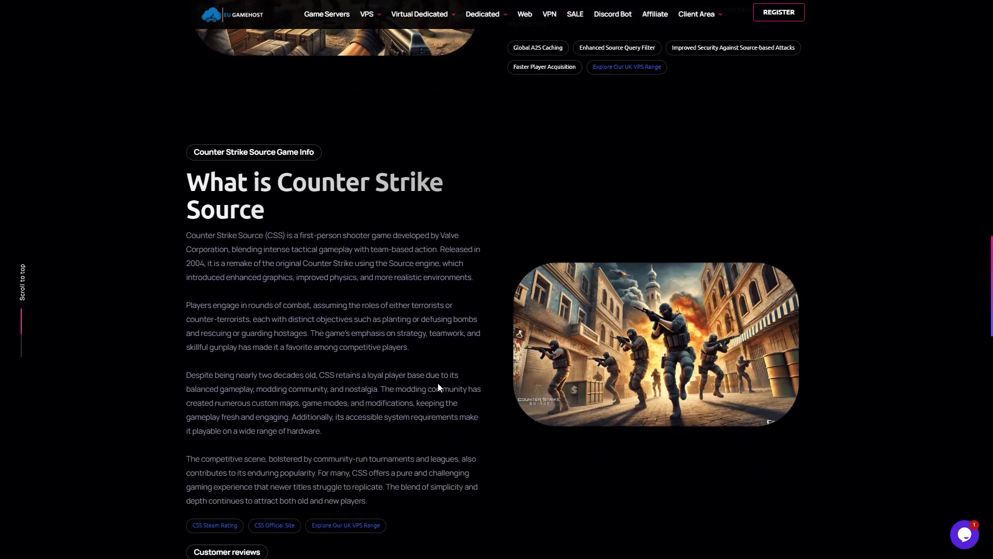
scroll("up", 3)
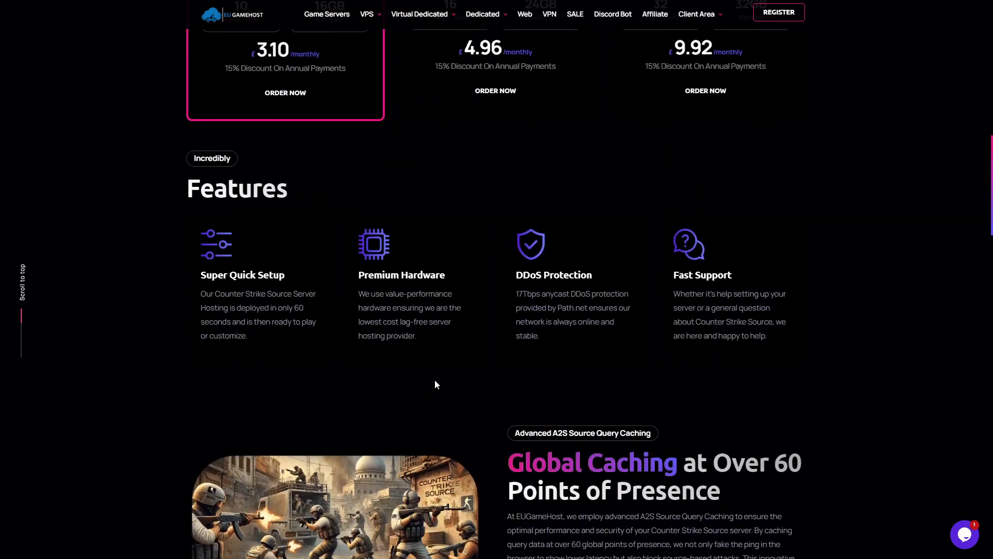
scroll("up", 3)
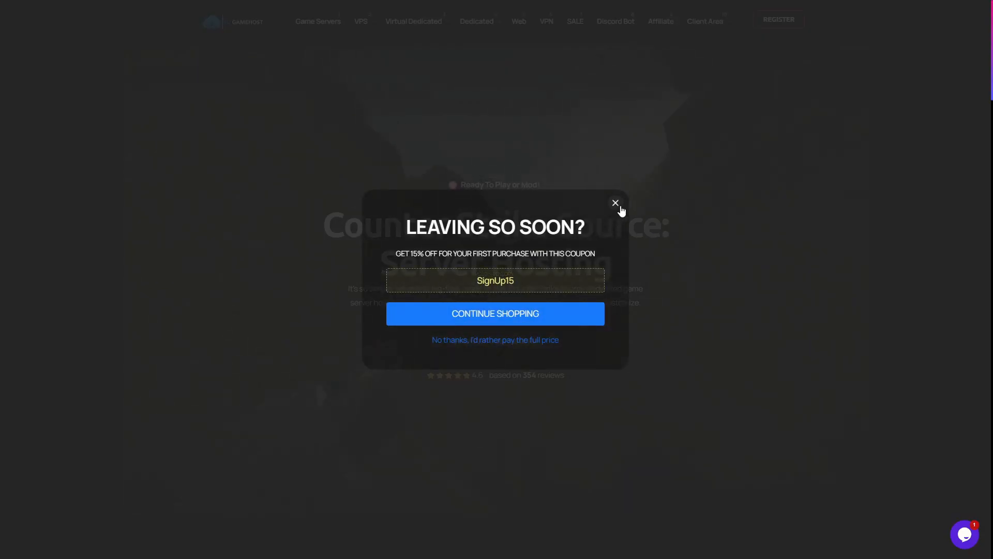
left_click(614, 203)
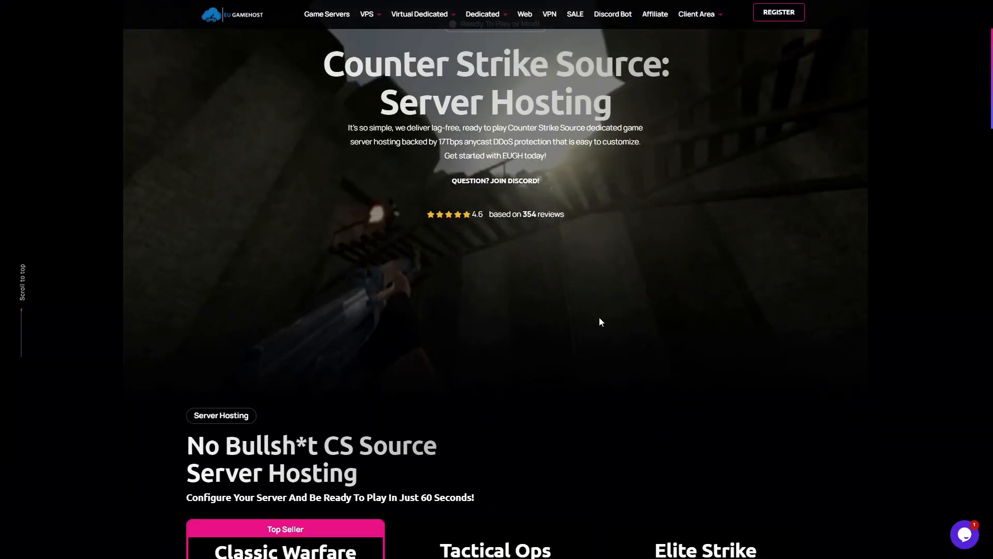
scroll("down", 3)
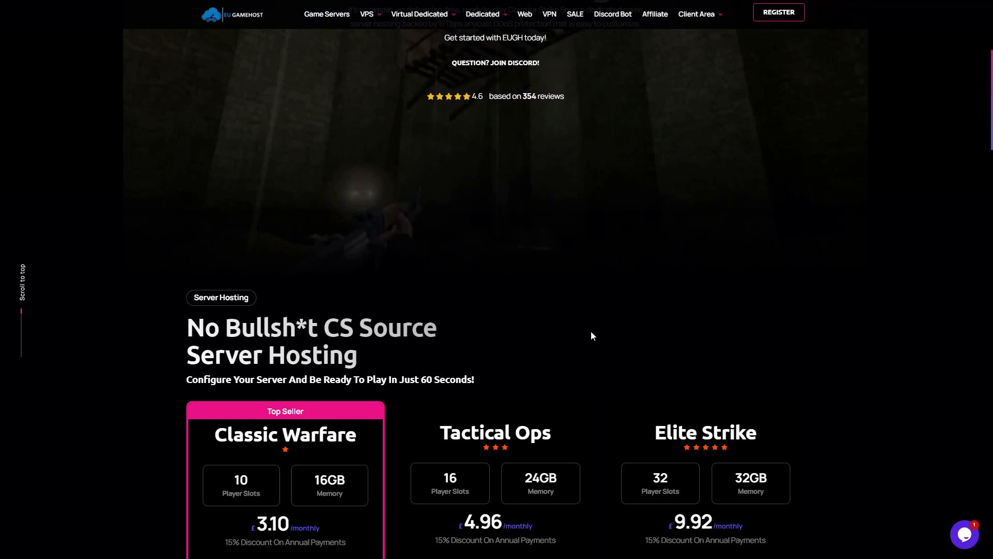
scroll("down", 3)
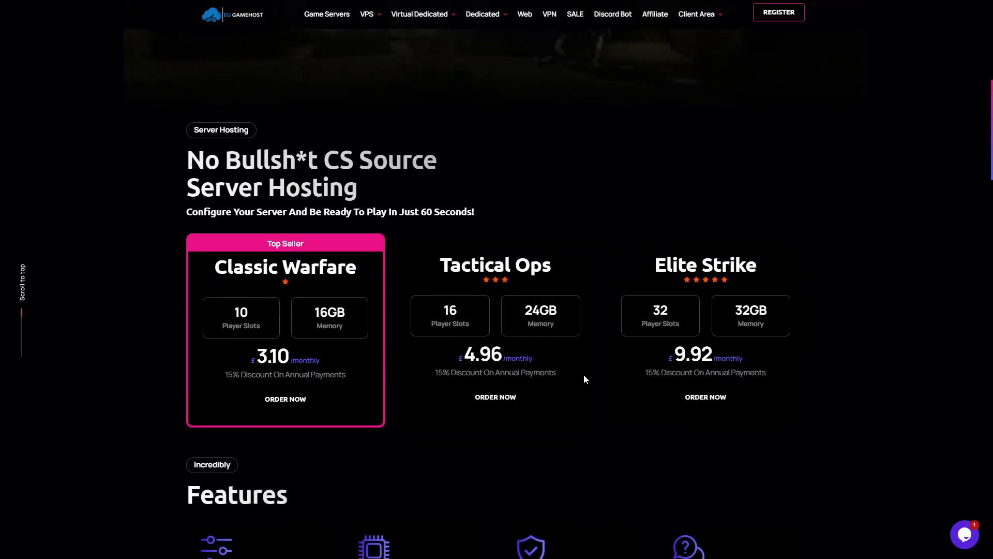
mouse_move(573, 390)
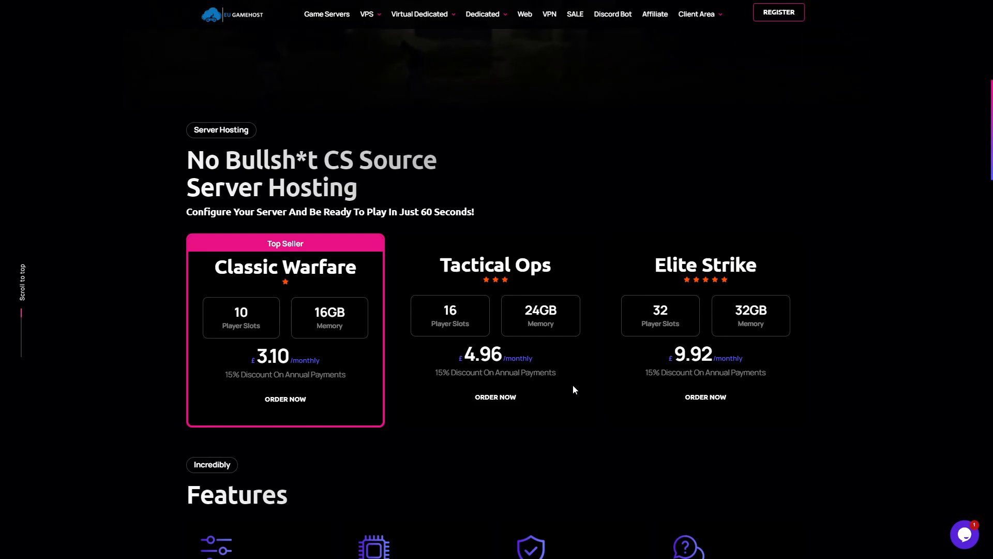
scroll("down", 3)
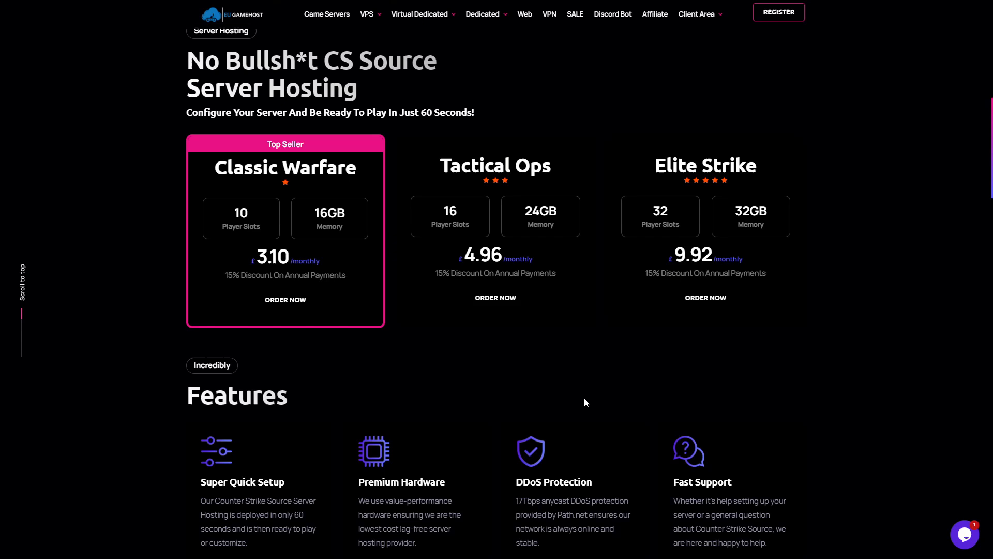
mouse_move(567, 394)
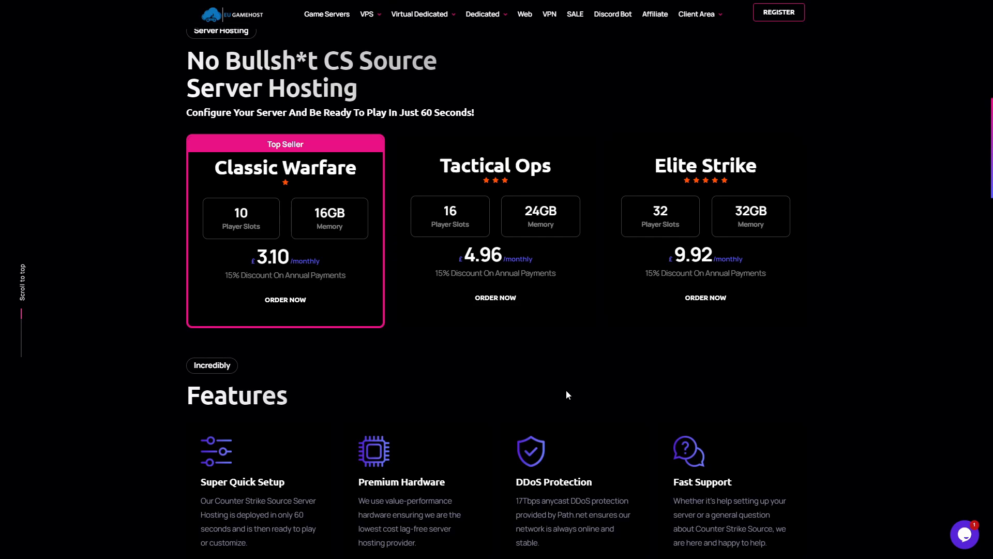
scroll("down", 3)
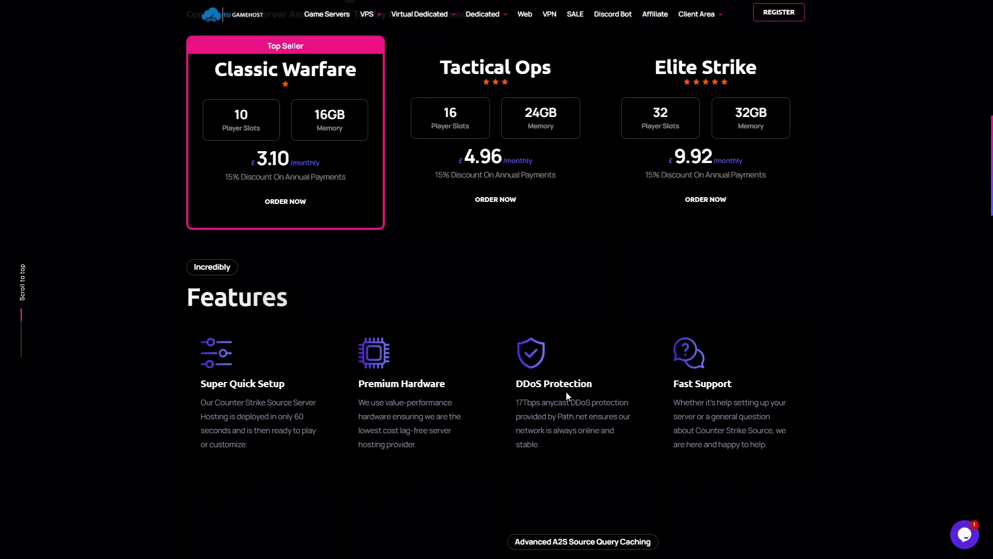
mouse_move(556, 404)
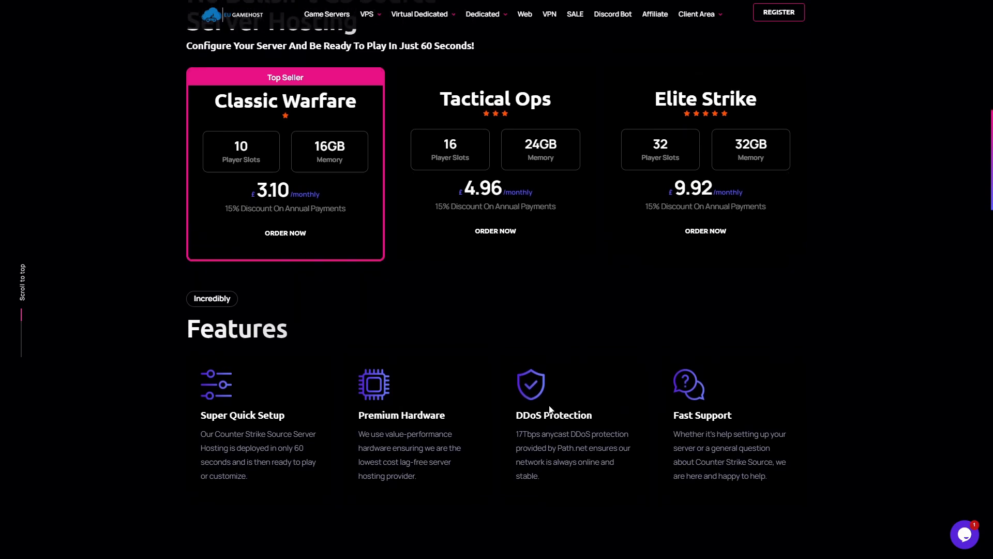
scroll("up", 3)
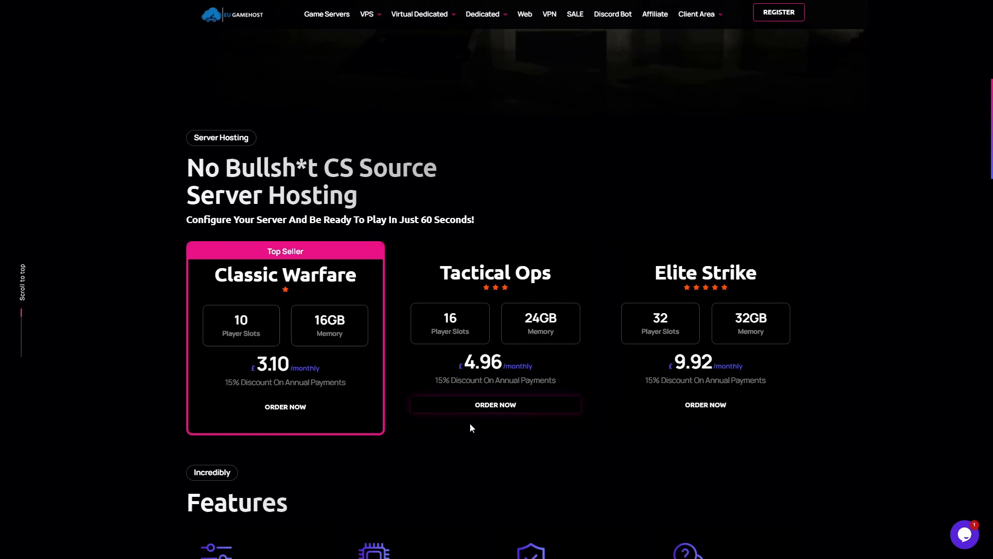
scroll("down", 3)
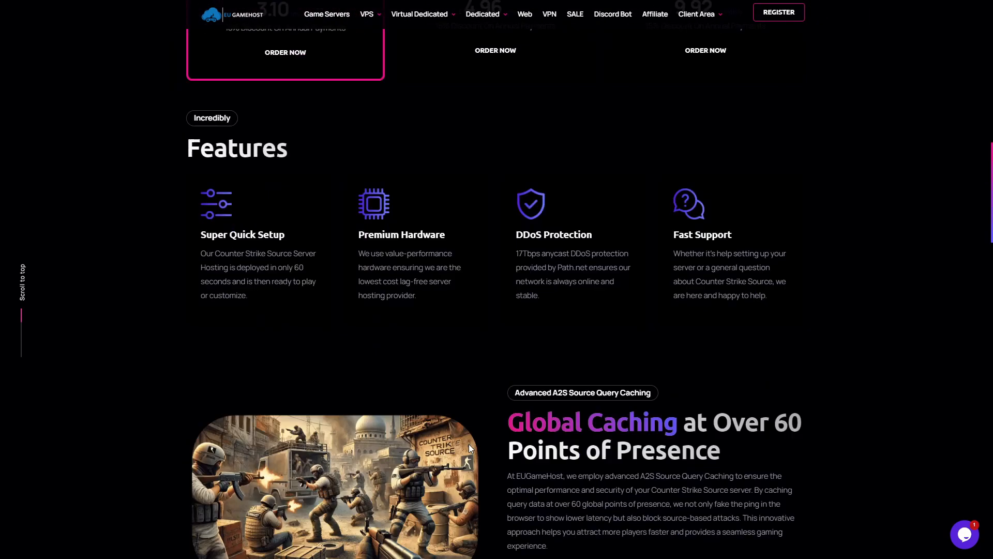
scroll("down", 3)
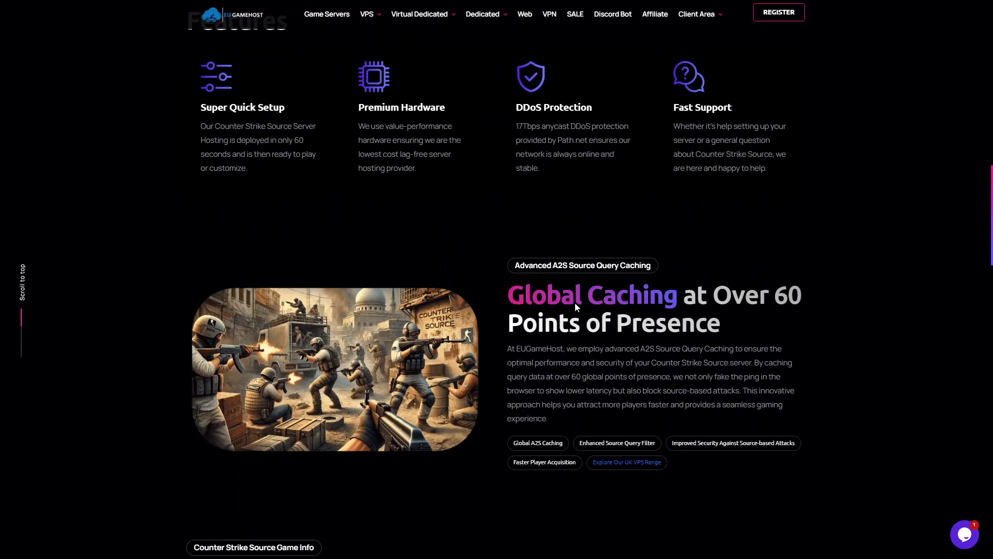
mouse_move(732, 477)
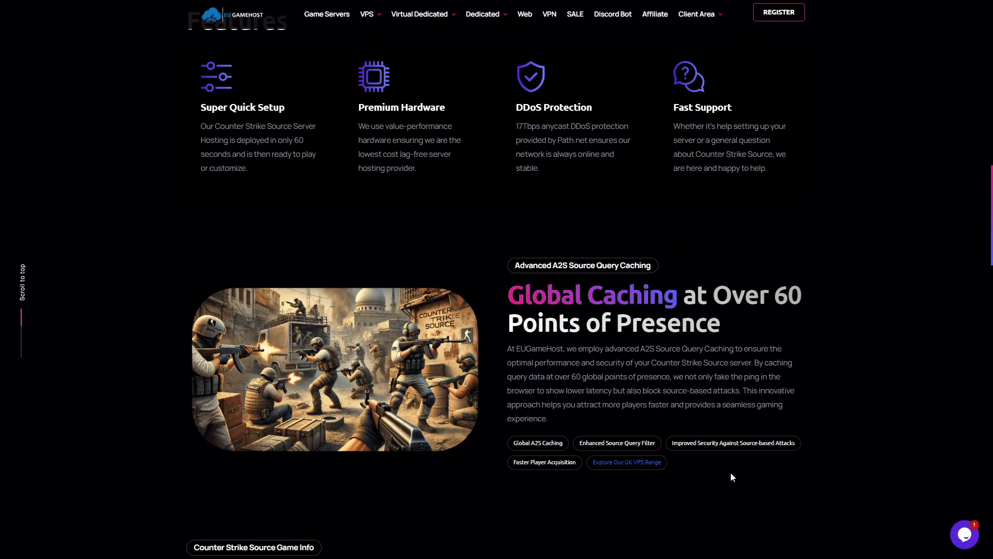
scroll("down", 3)
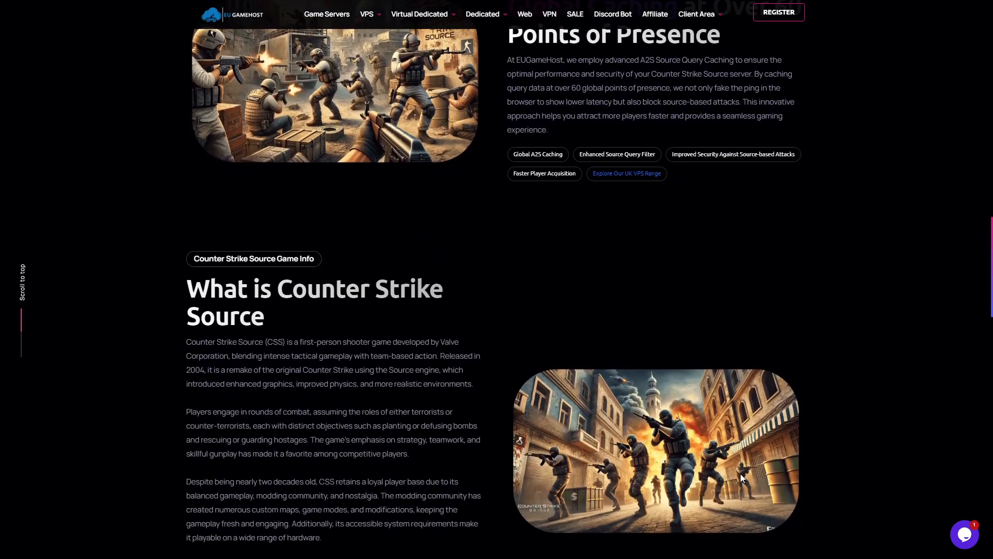
scroll("up", 3)
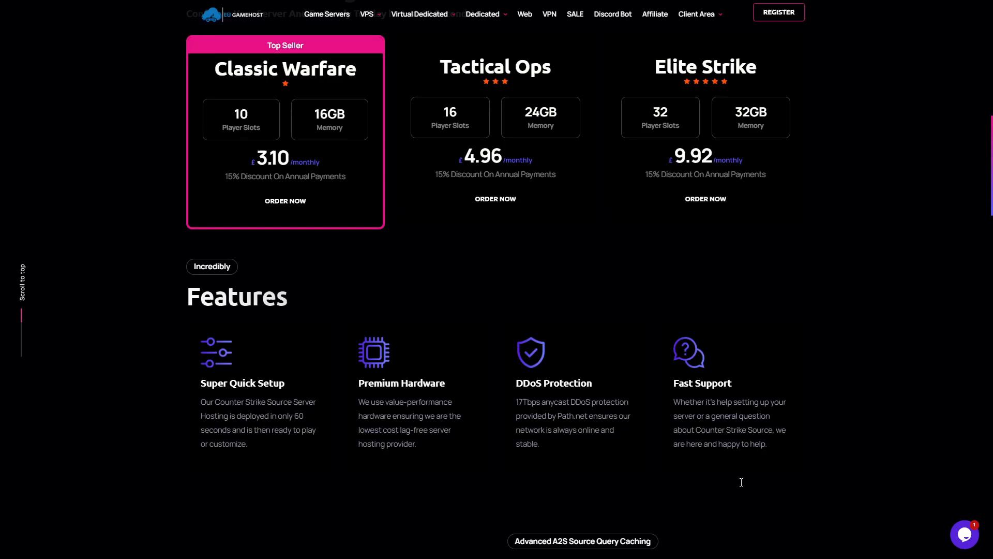
scroll("up", 3)
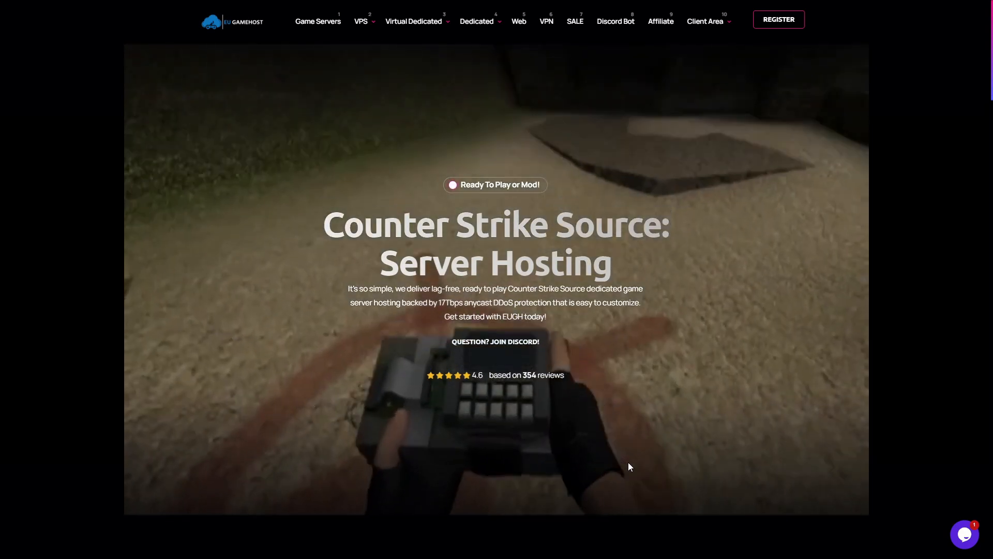
scroll("down", 3)
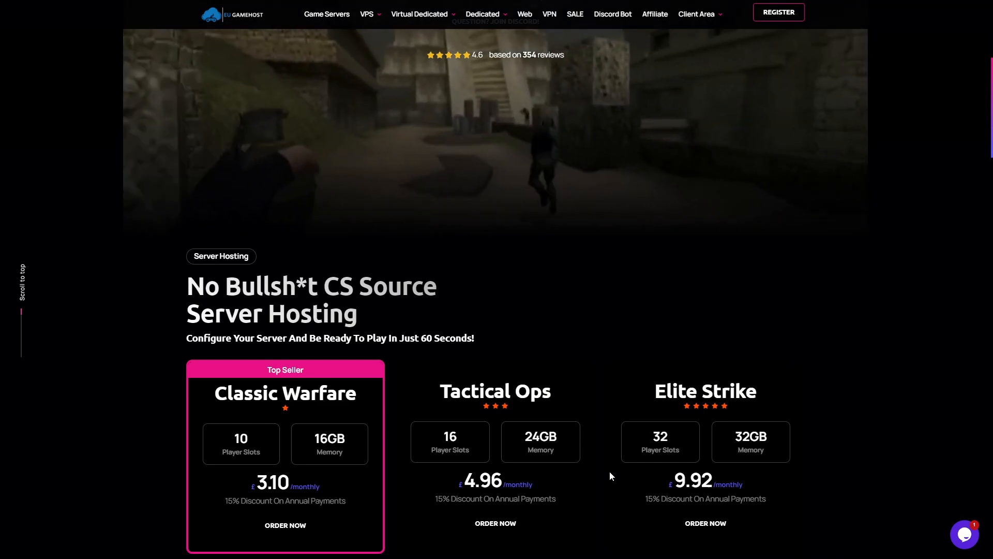
scroll("down", 3)
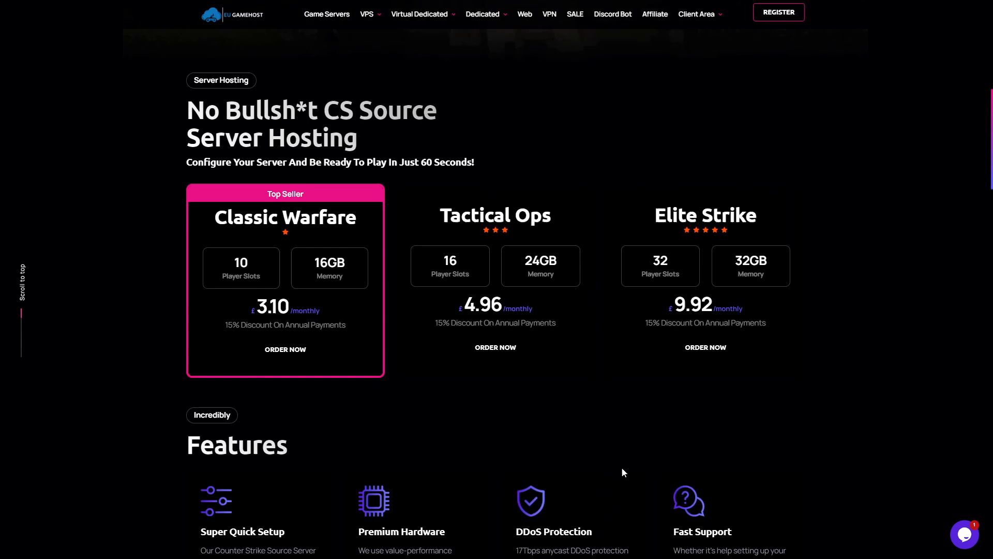
scroll("down", 3)
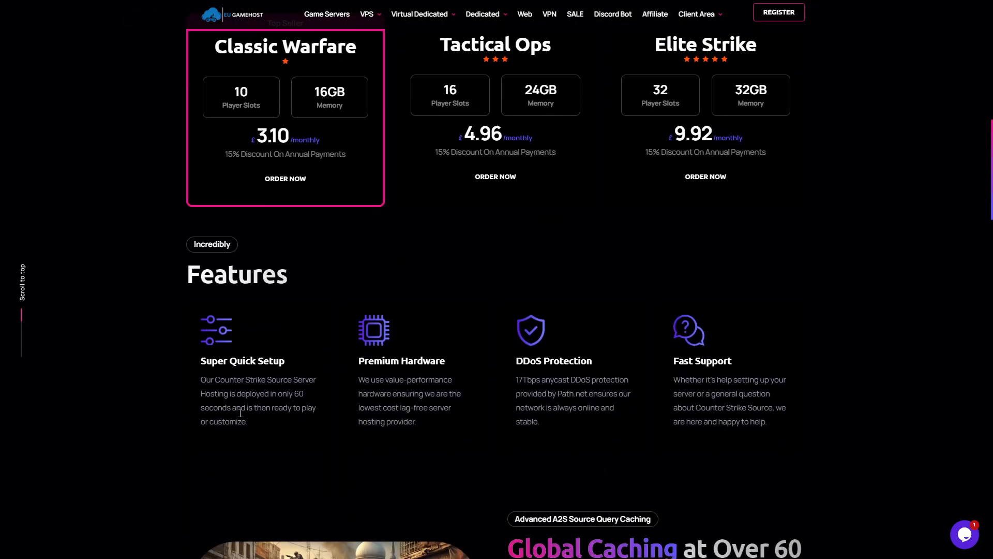
mouse_move(253, 326)
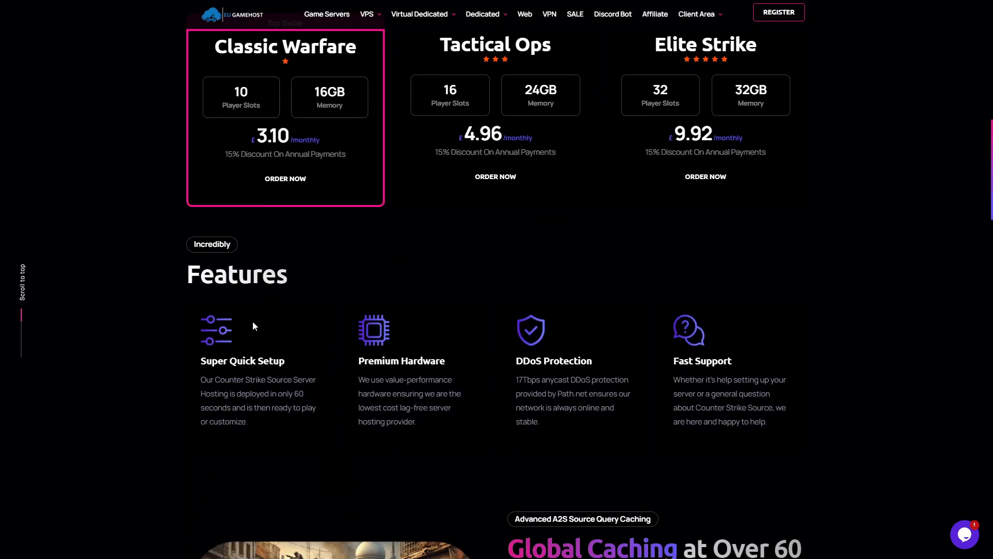
scroll("down", 3)
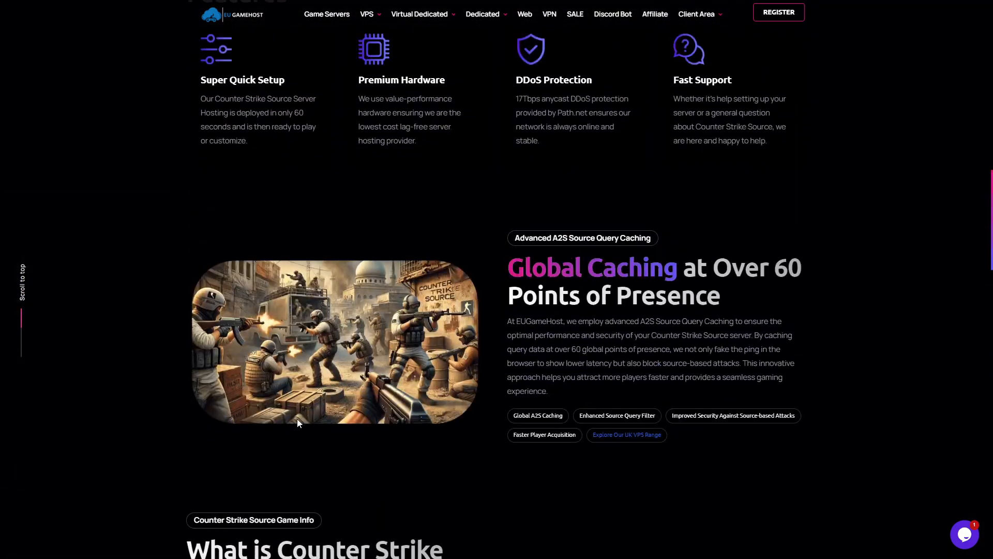
scroll("up", 3)
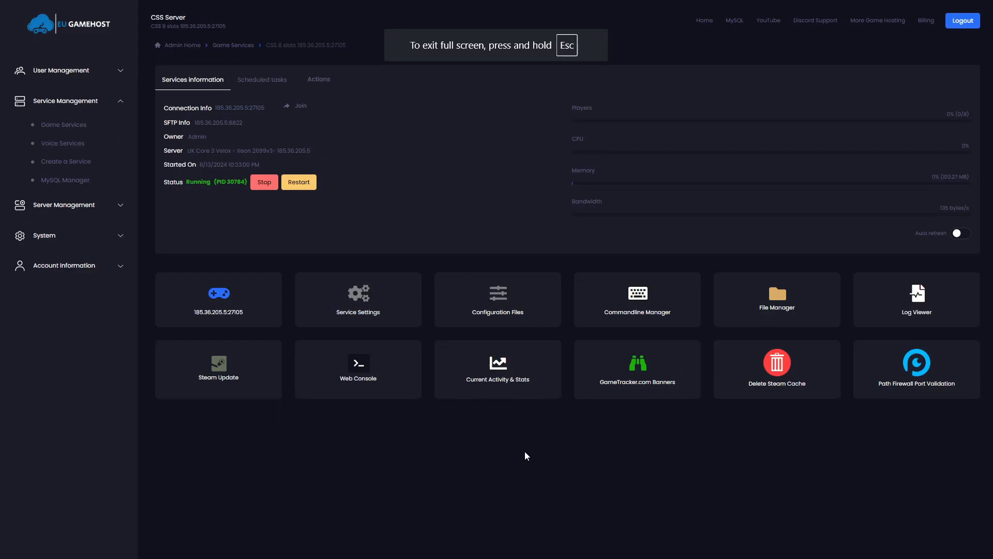
mouse_move(542, 455)
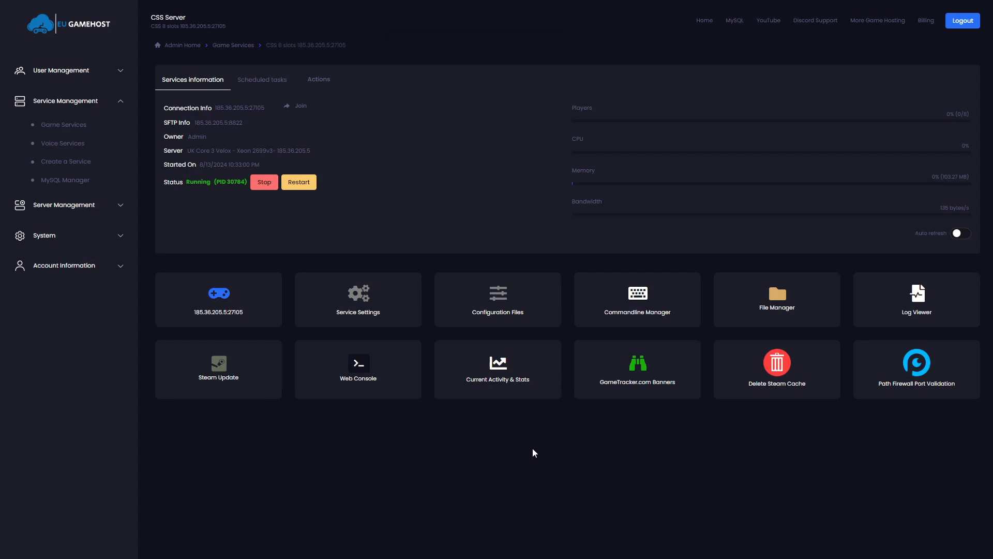
mouse_move(530, 405)
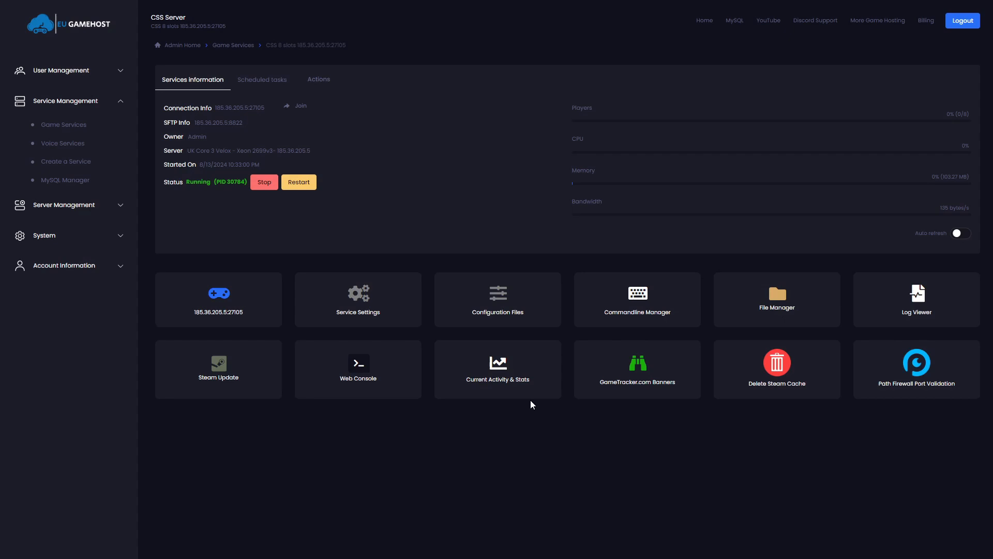
mouse_move(520, 415)
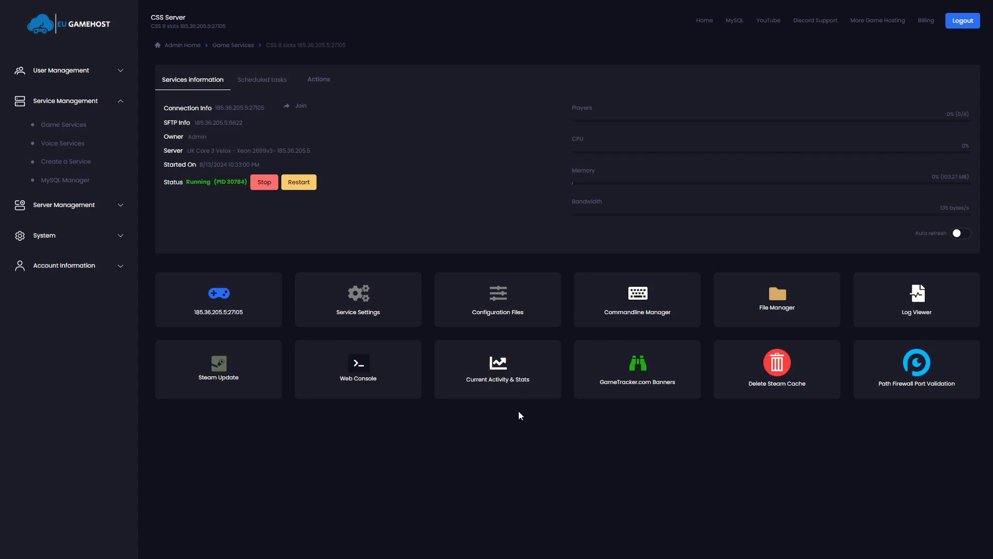
mouse_move(262, 163)
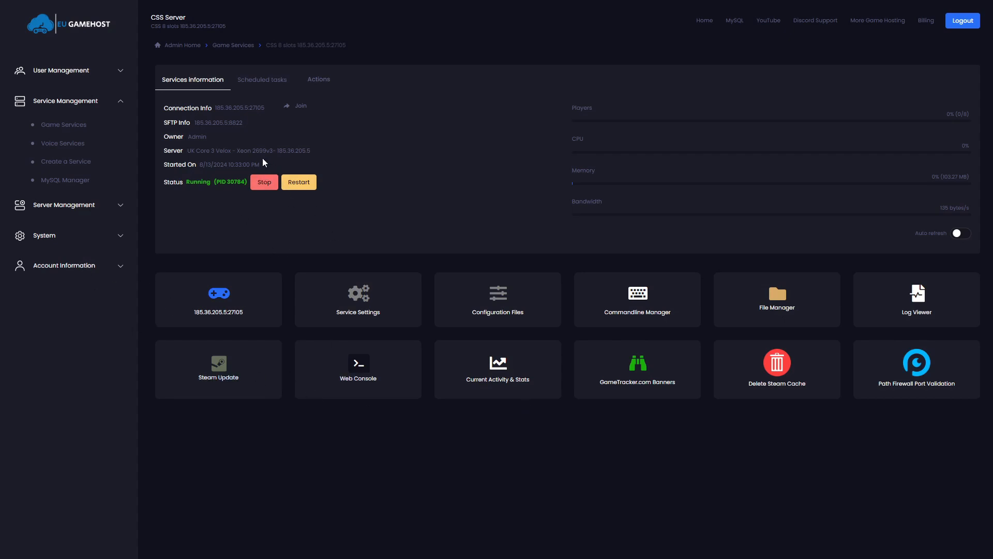
mouse_move(428, 166)
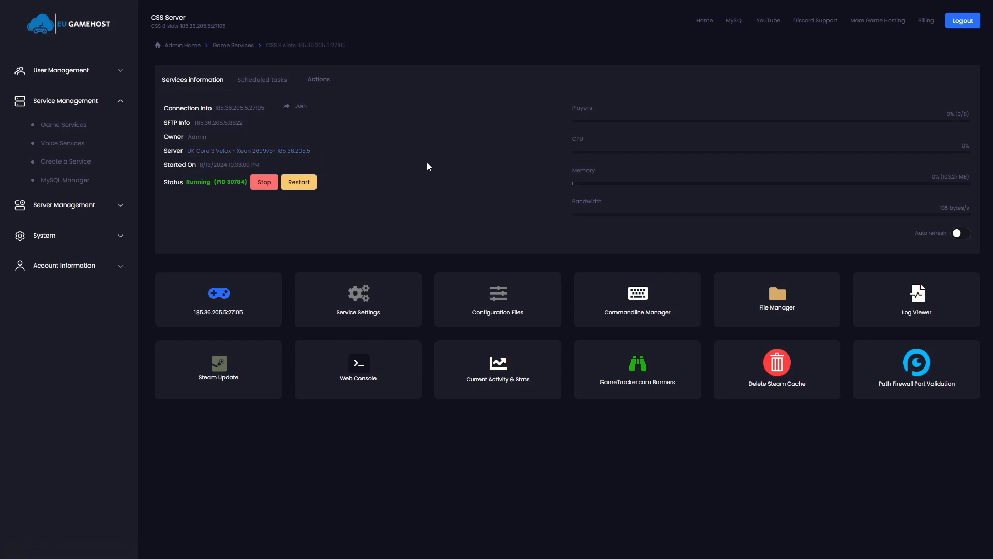
mouse_move(416, 180)
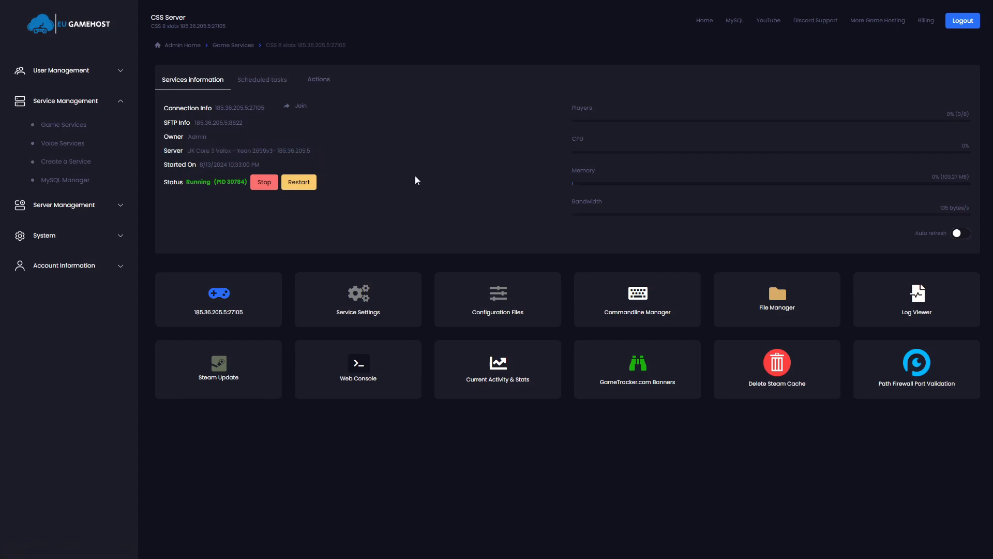
mouse_move(420, 182)
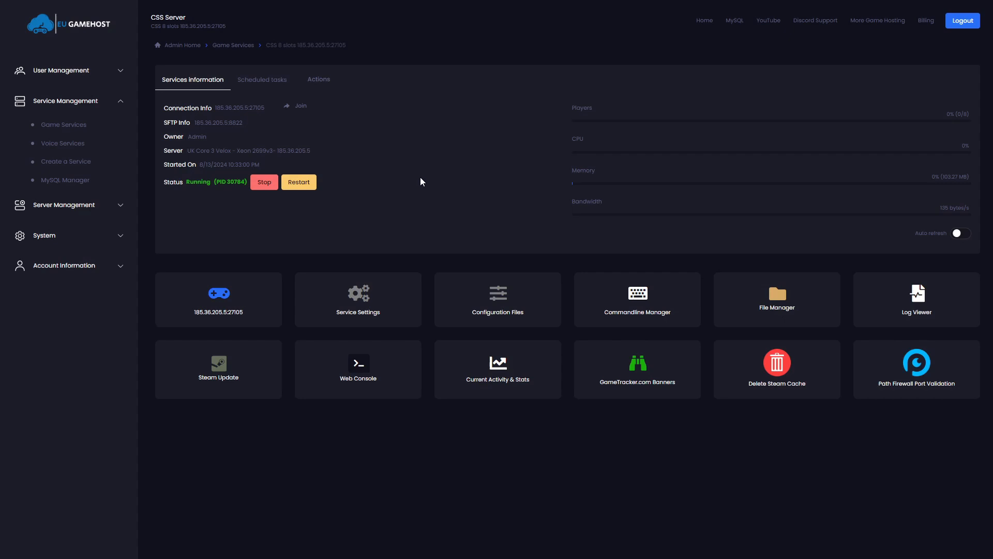
mouse_move(163, 77)
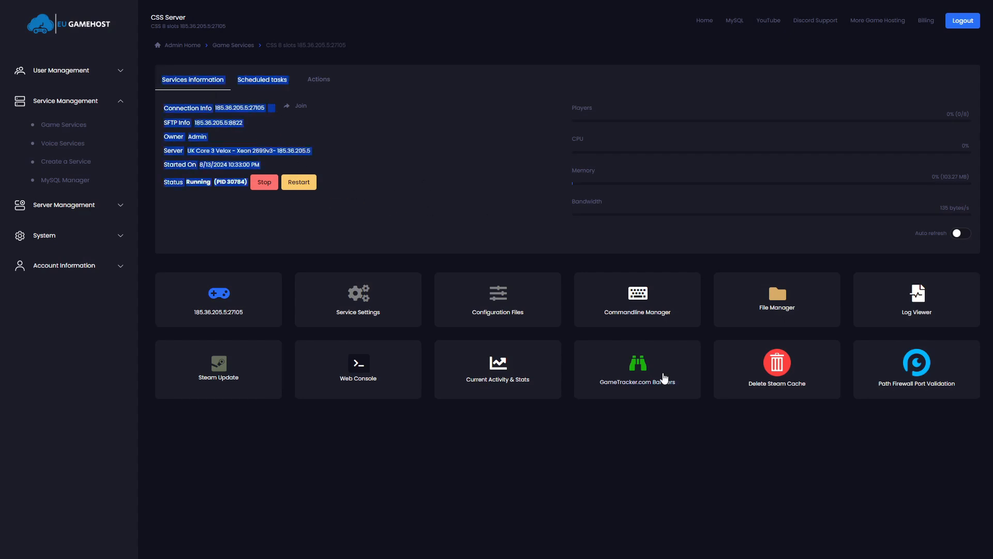
mouse_move(647, 425)
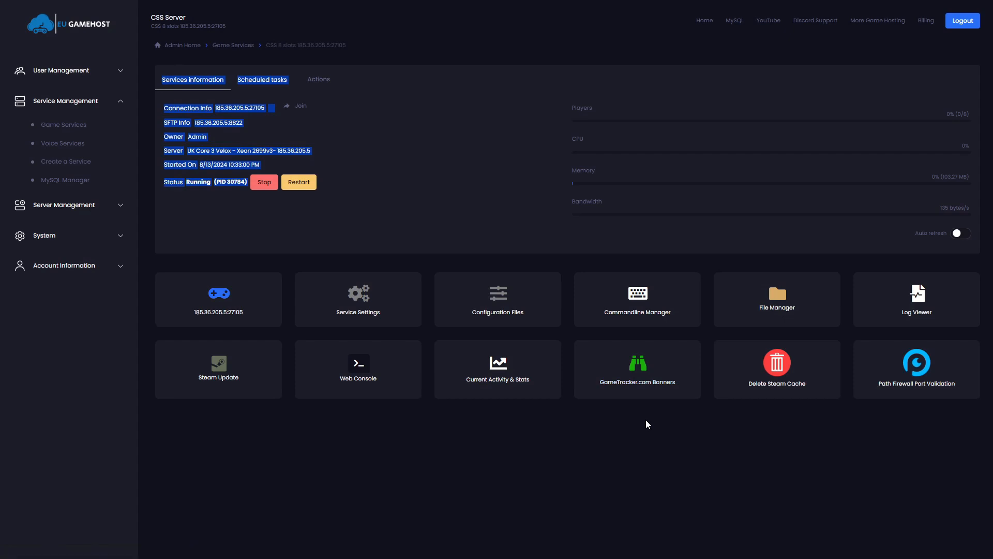
mouse_move(915, 369)
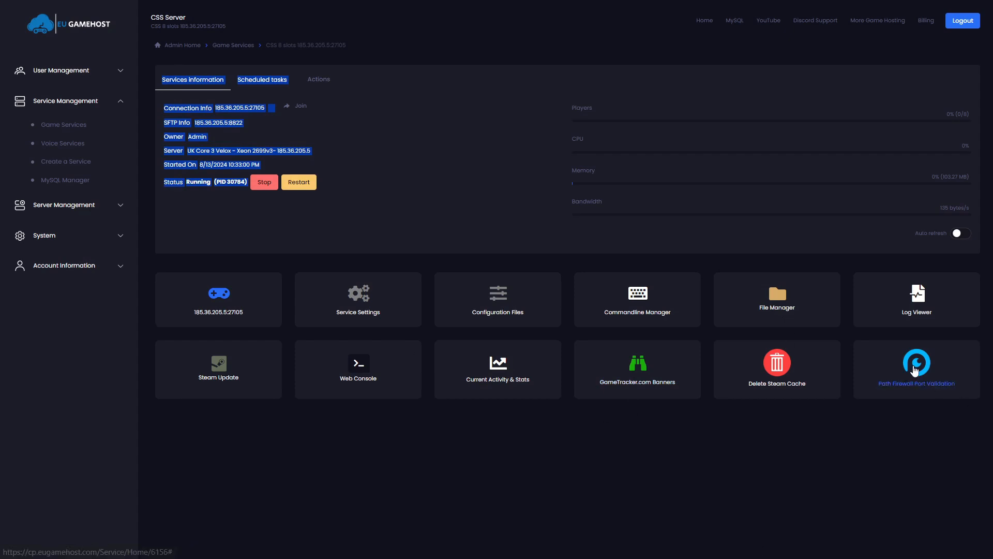
left_click(916, 366)
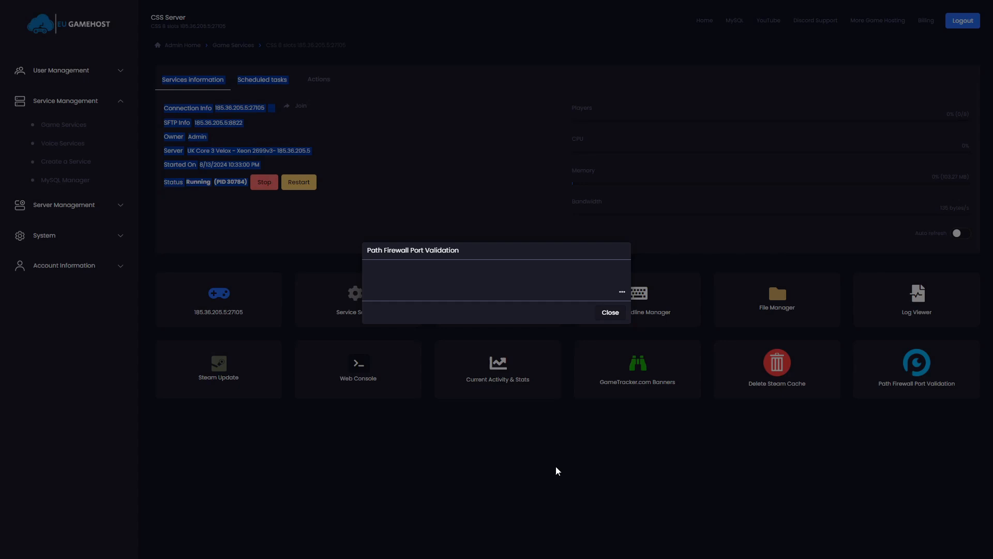
mouse_move(357, 515)
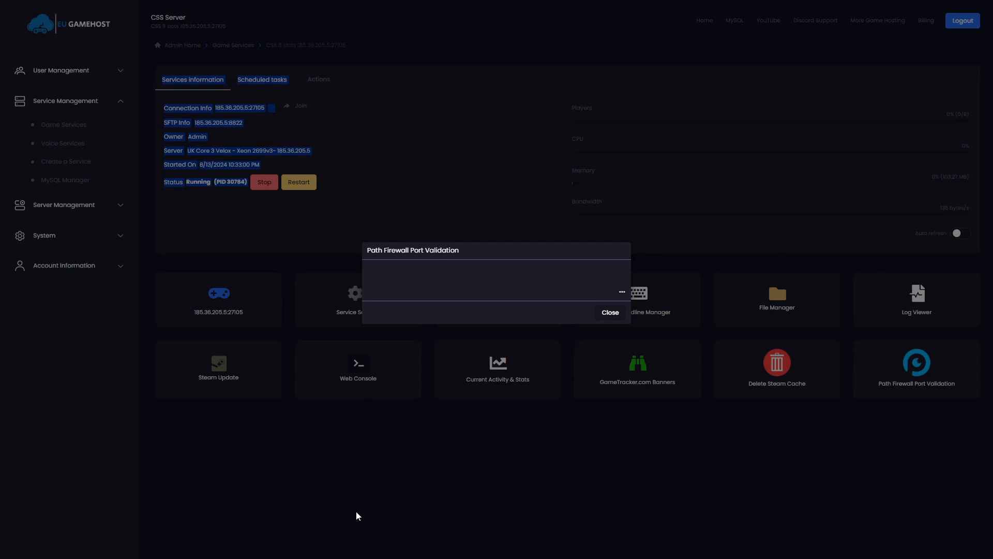
mouse_move(643, 465)
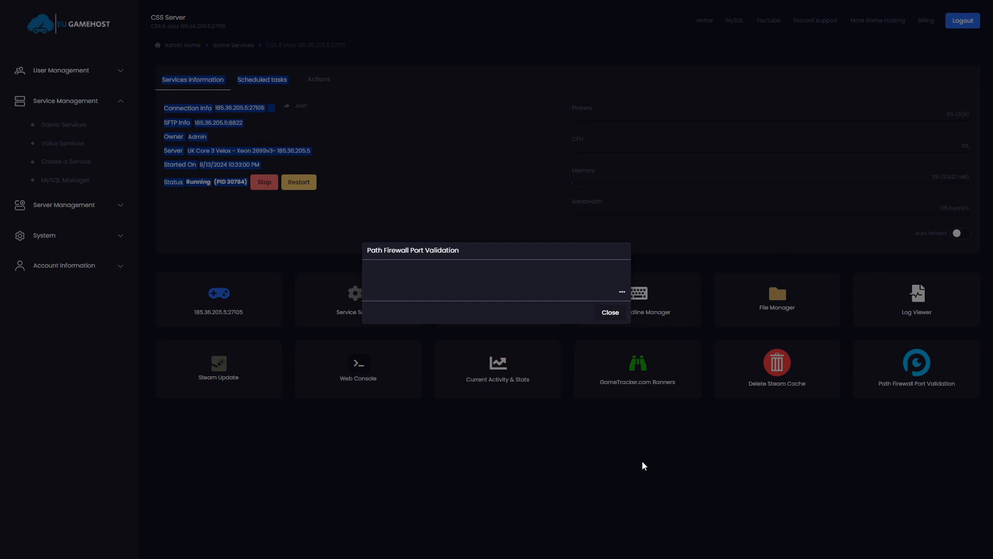
mouse_move(589, 456)
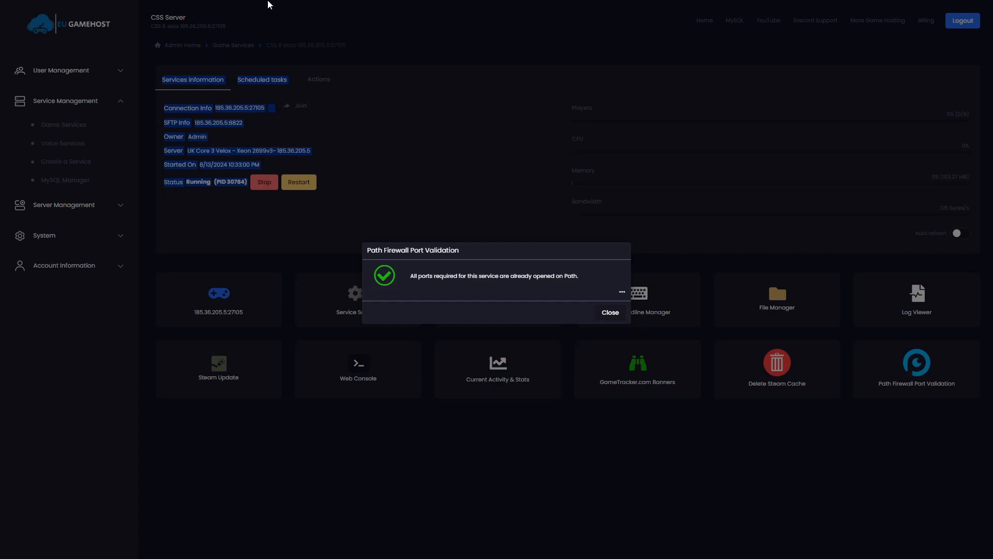
left_click(609, 312)
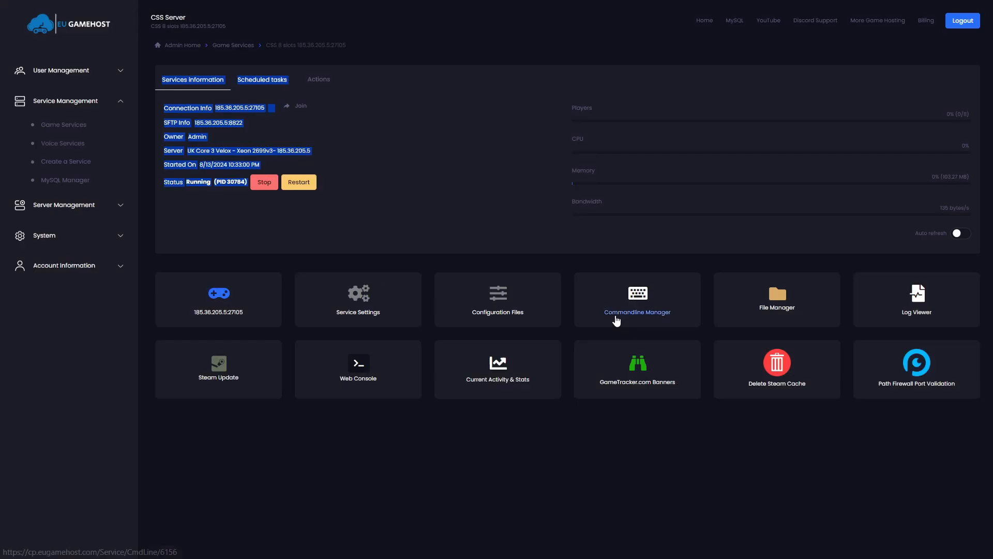
mouse_move(497, 293)
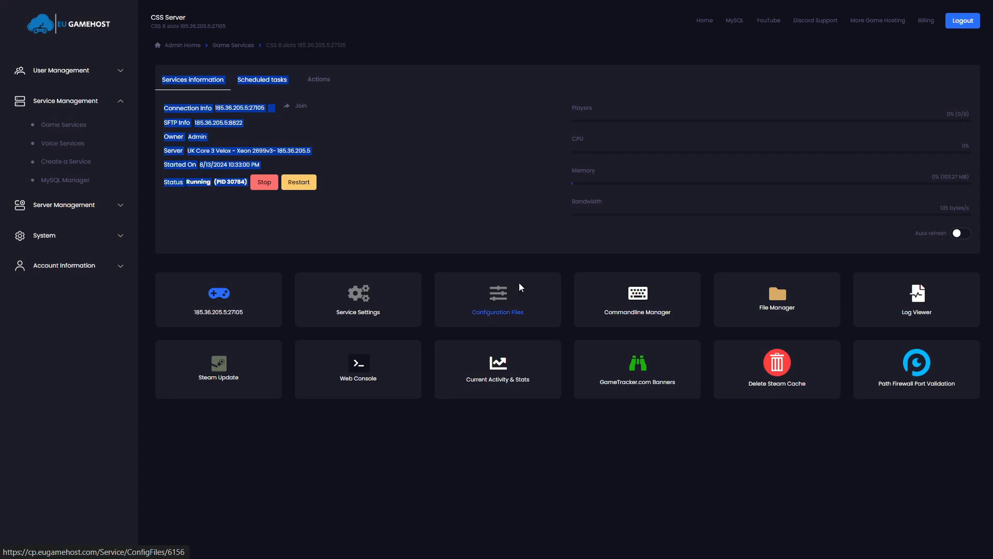
View cstrike\cfg\server.cfg in the text editor from Configuration Files, then close it
left_click(498, 299)
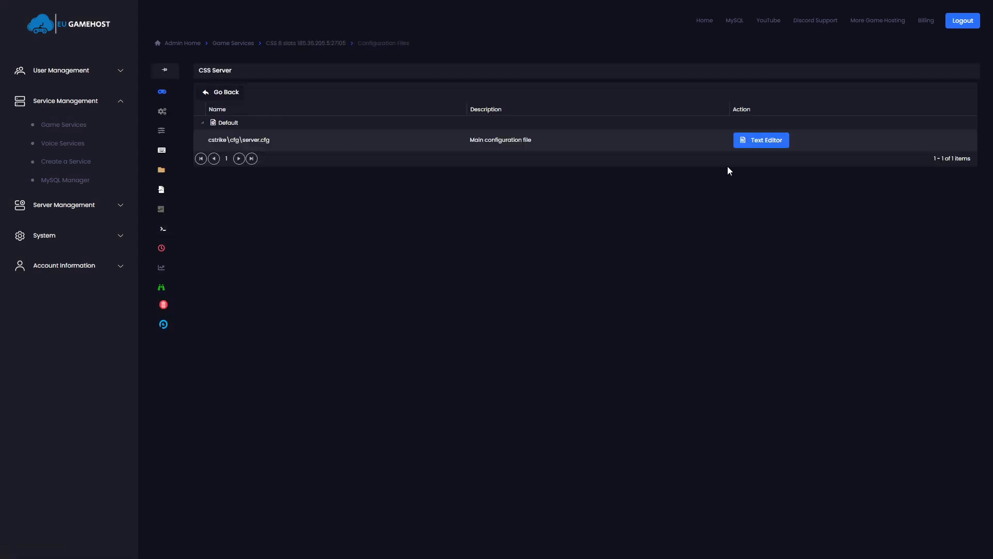
left_click(760, 139)
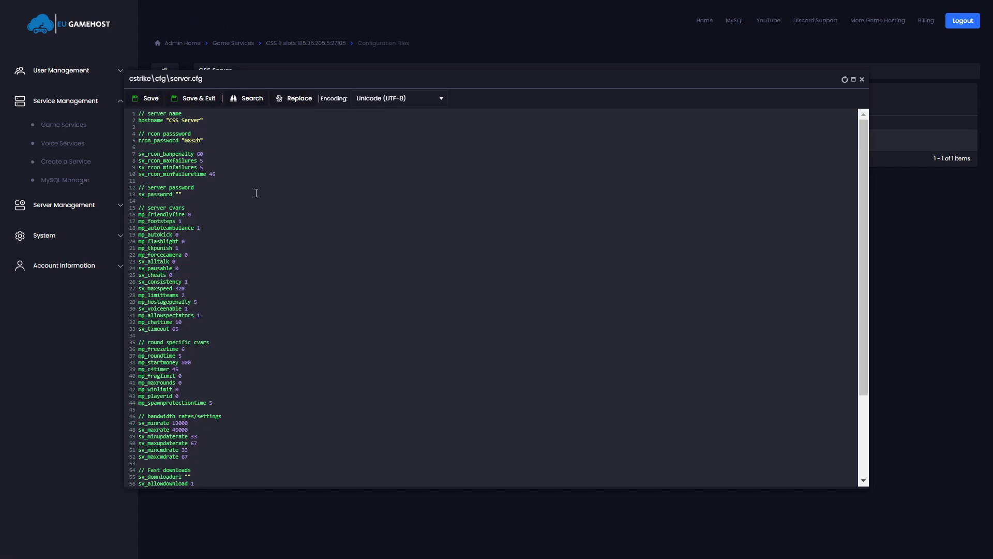
mouse_move(247, 242)
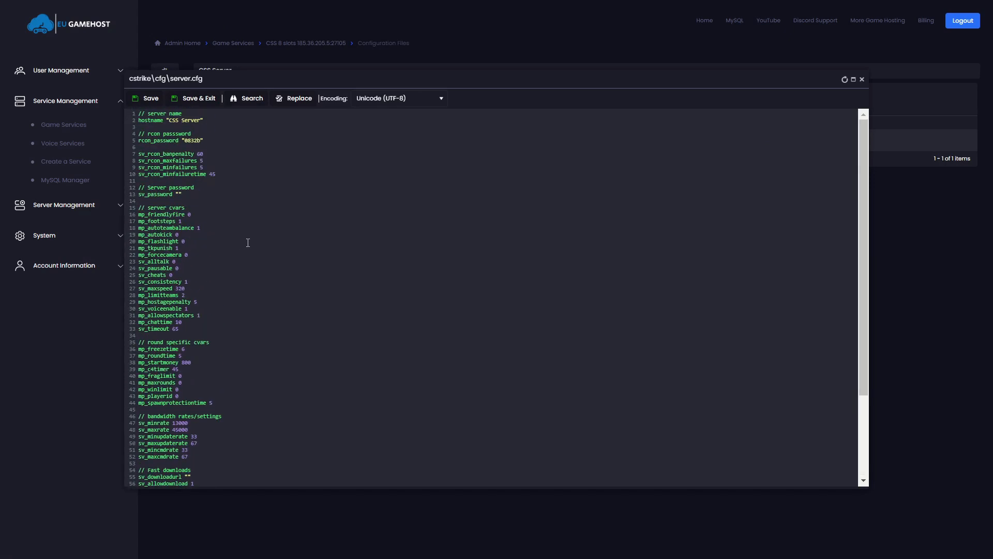
mouse_move(199, 189)
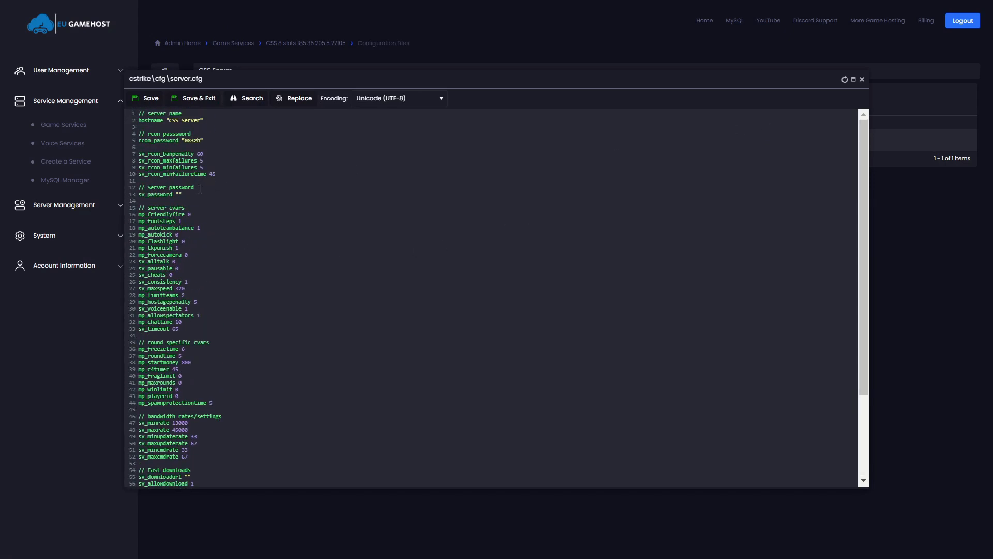
mouse_move(836, 153)
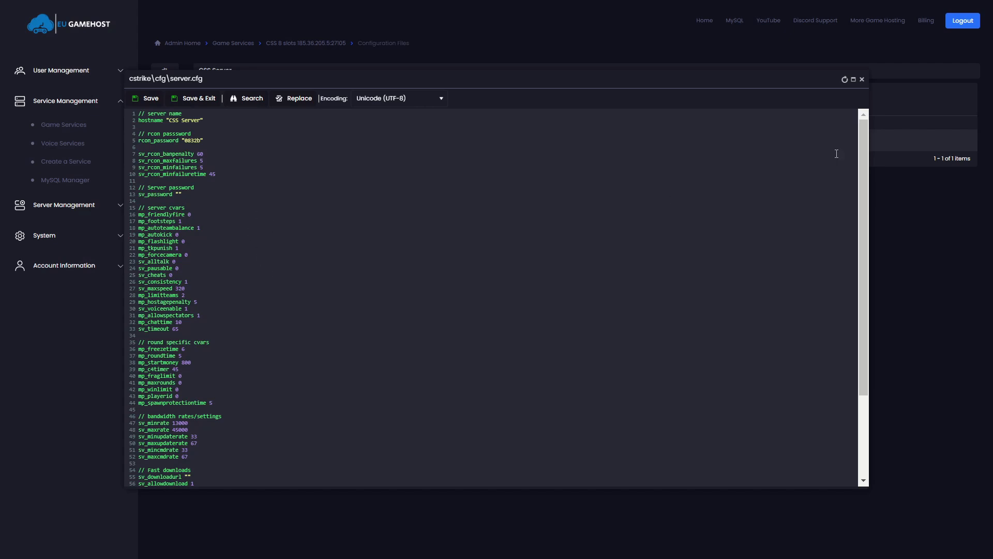
mouse_move(879, 97)
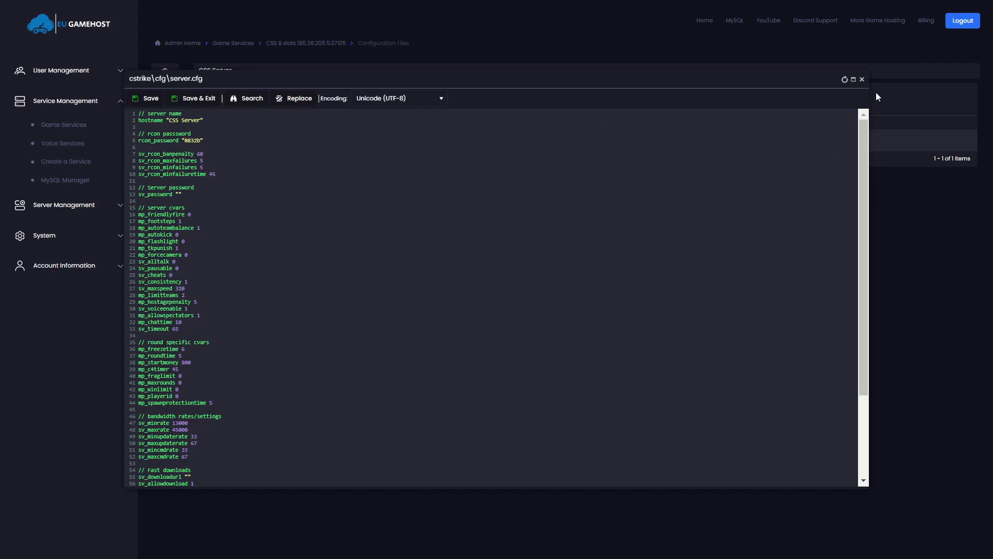
left_click(862, 80)
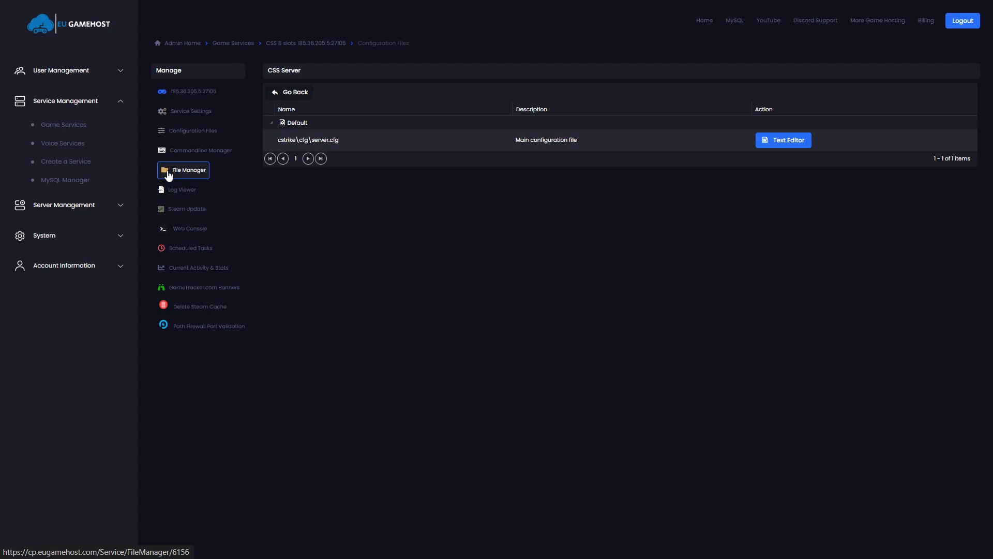
Browse the hl2 folder in File Manager, check the Scheduled Tasks task types, then go to GameTracker.com Banners
left_click(188, 170)
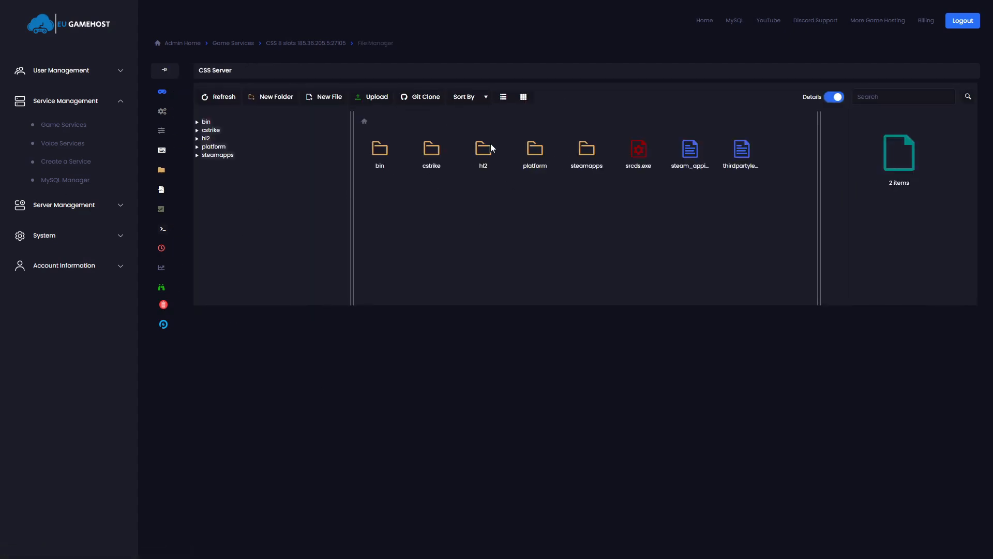
left_click(484, 148)
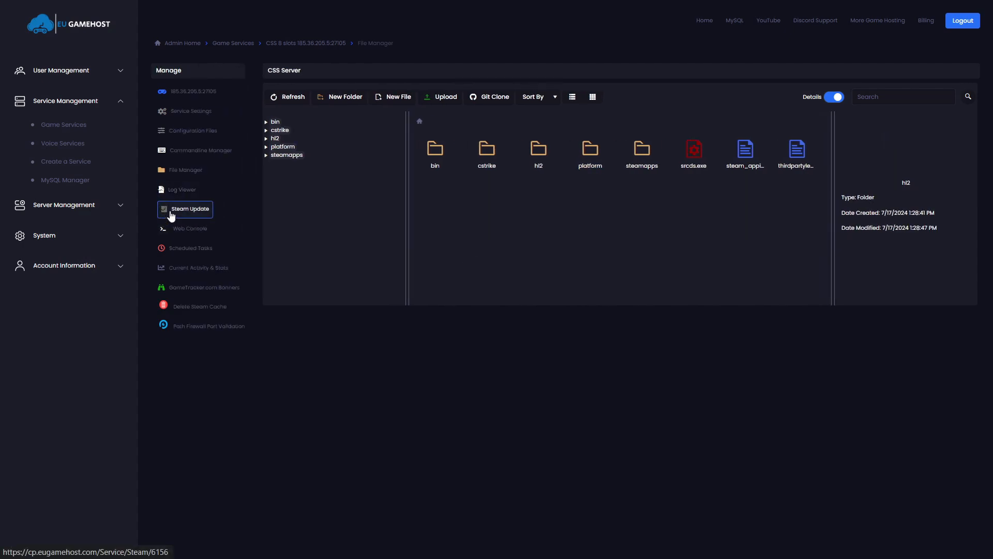
left_click(191, 248)
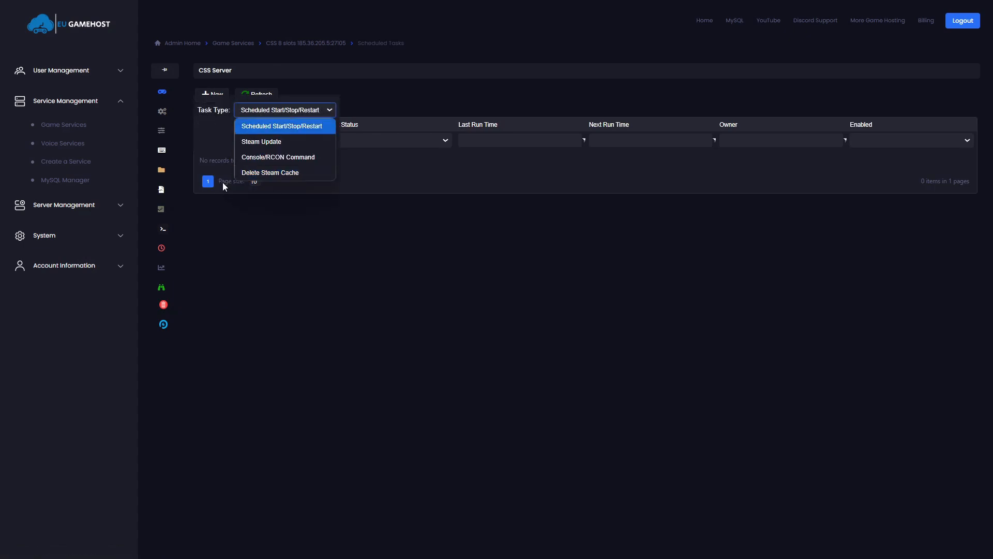
left_click(283, 125)
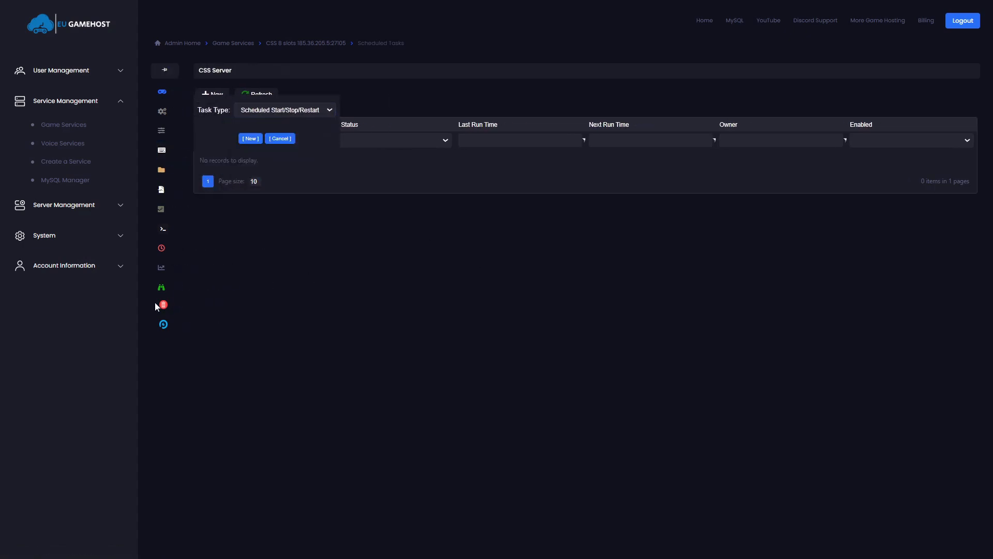
left_click(164, 287)
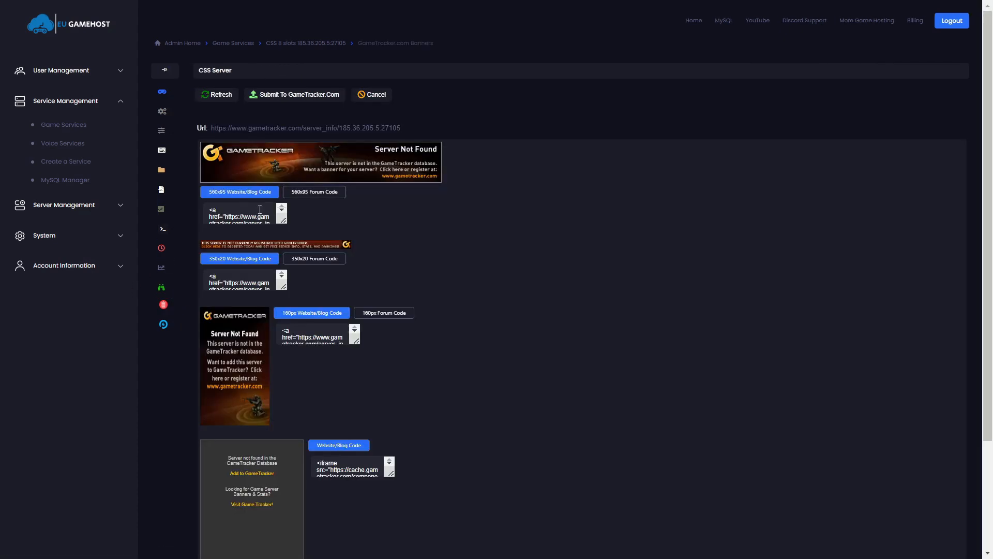
Look through the GameTracker.com banner embed codes for the CSS Server
scroll("down", 3)
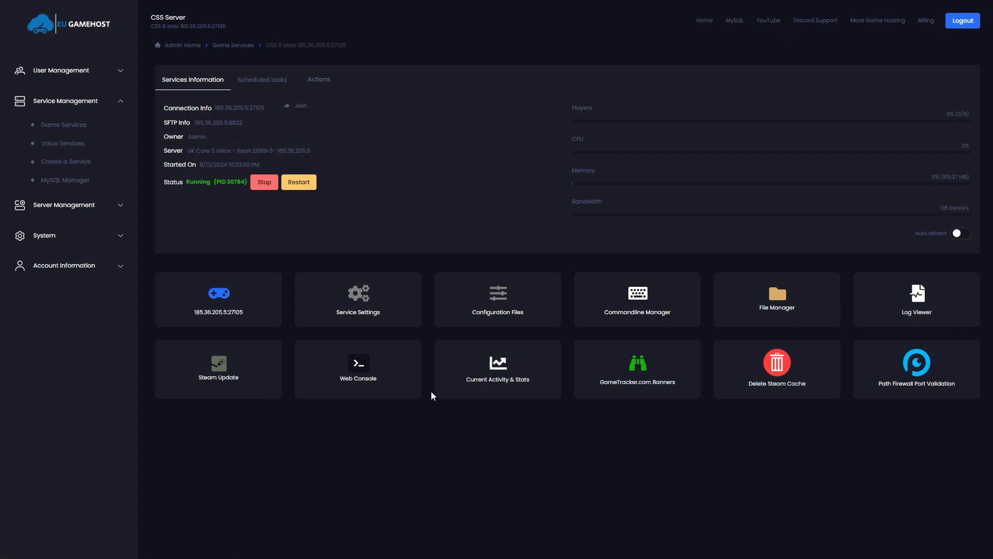
mouse_move(676, 393)
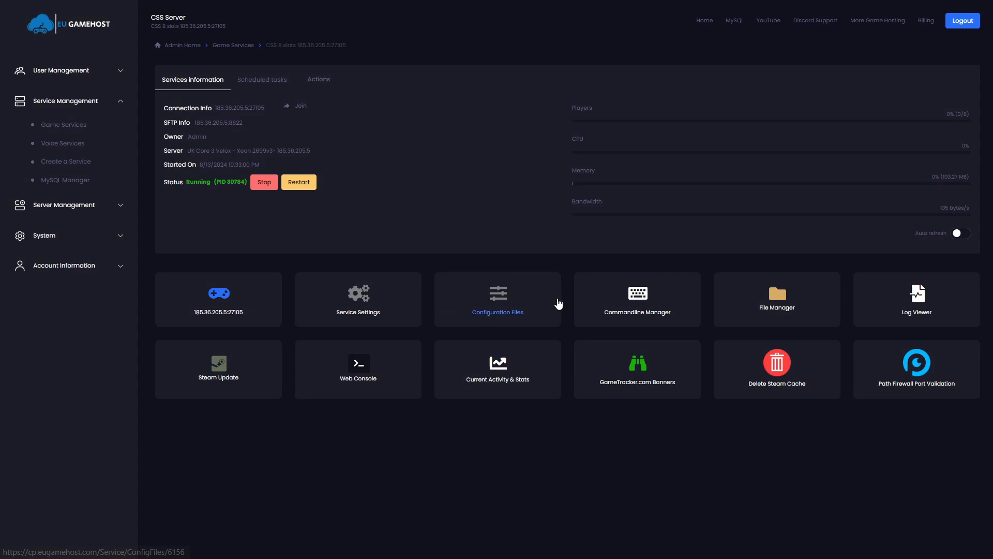
Start a Steam Update of the CSS Server, which begins stopping service 6116
left_click(263, 182)
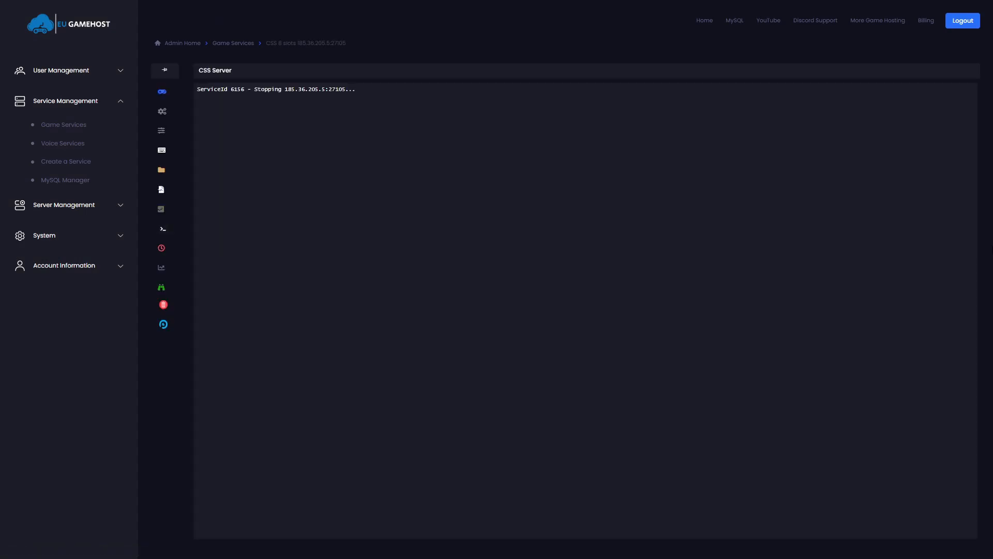